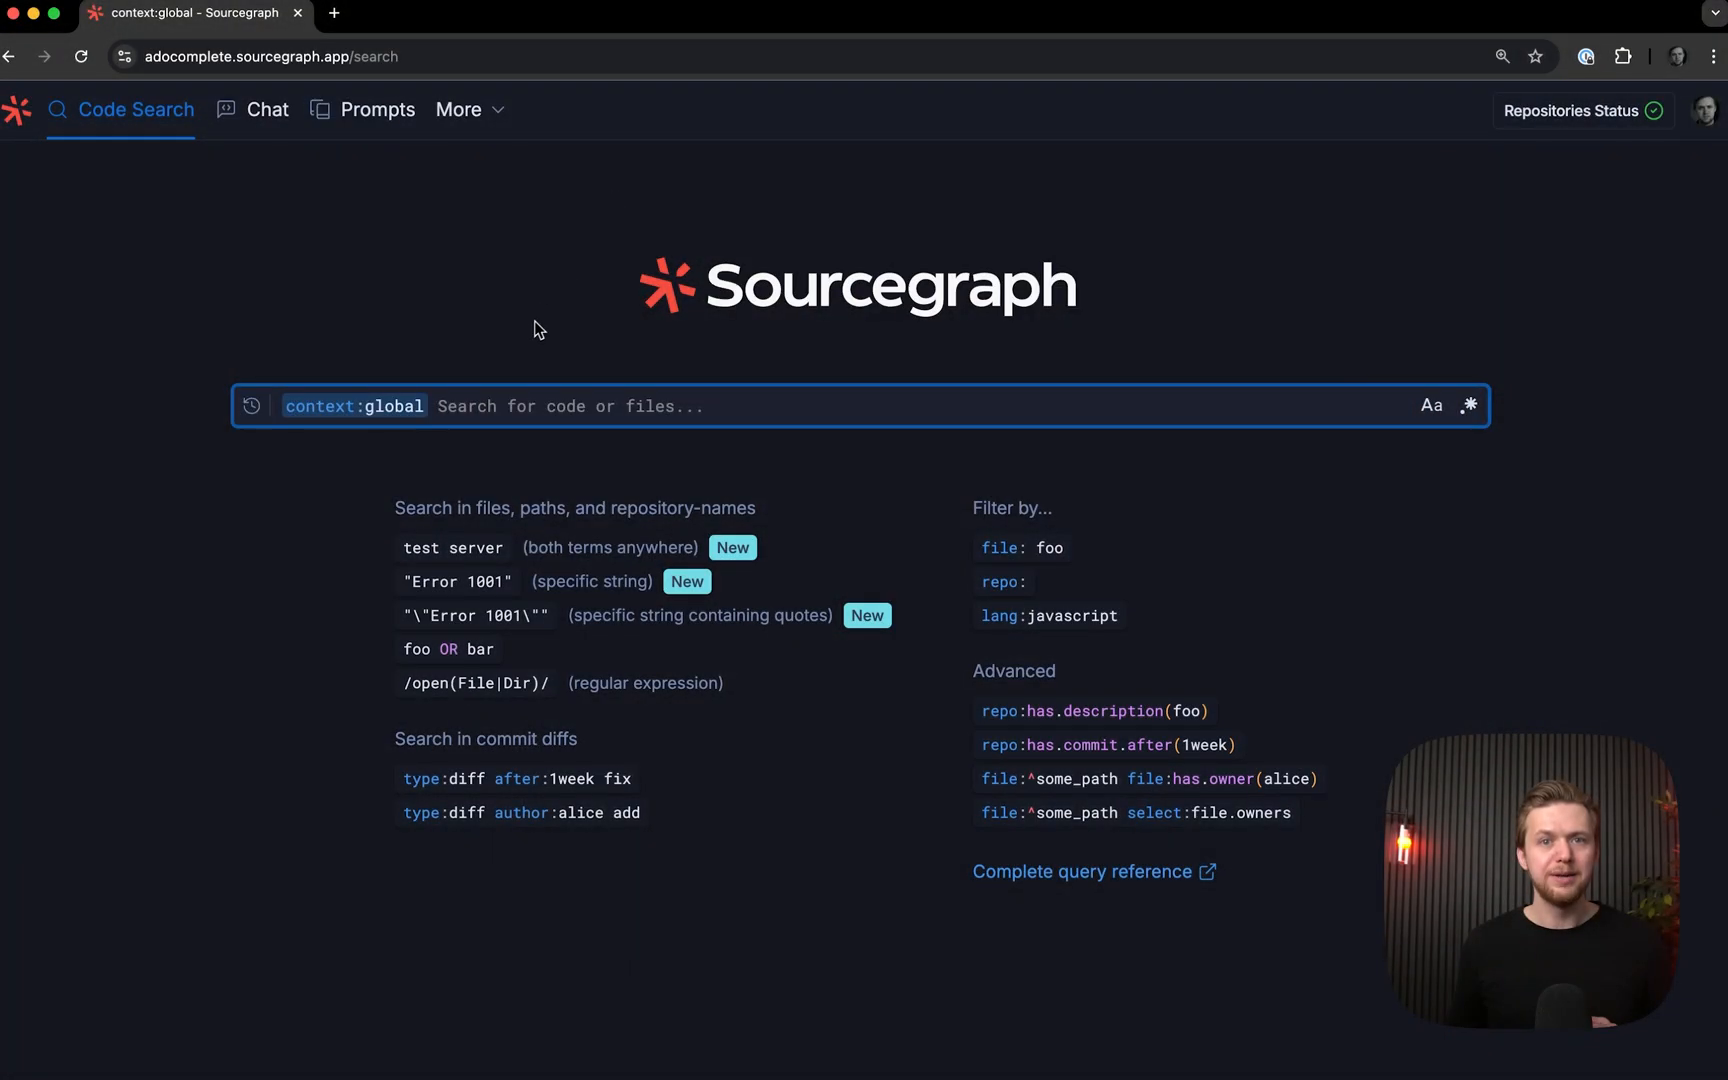
pyautogui.moveTo(539, 328)
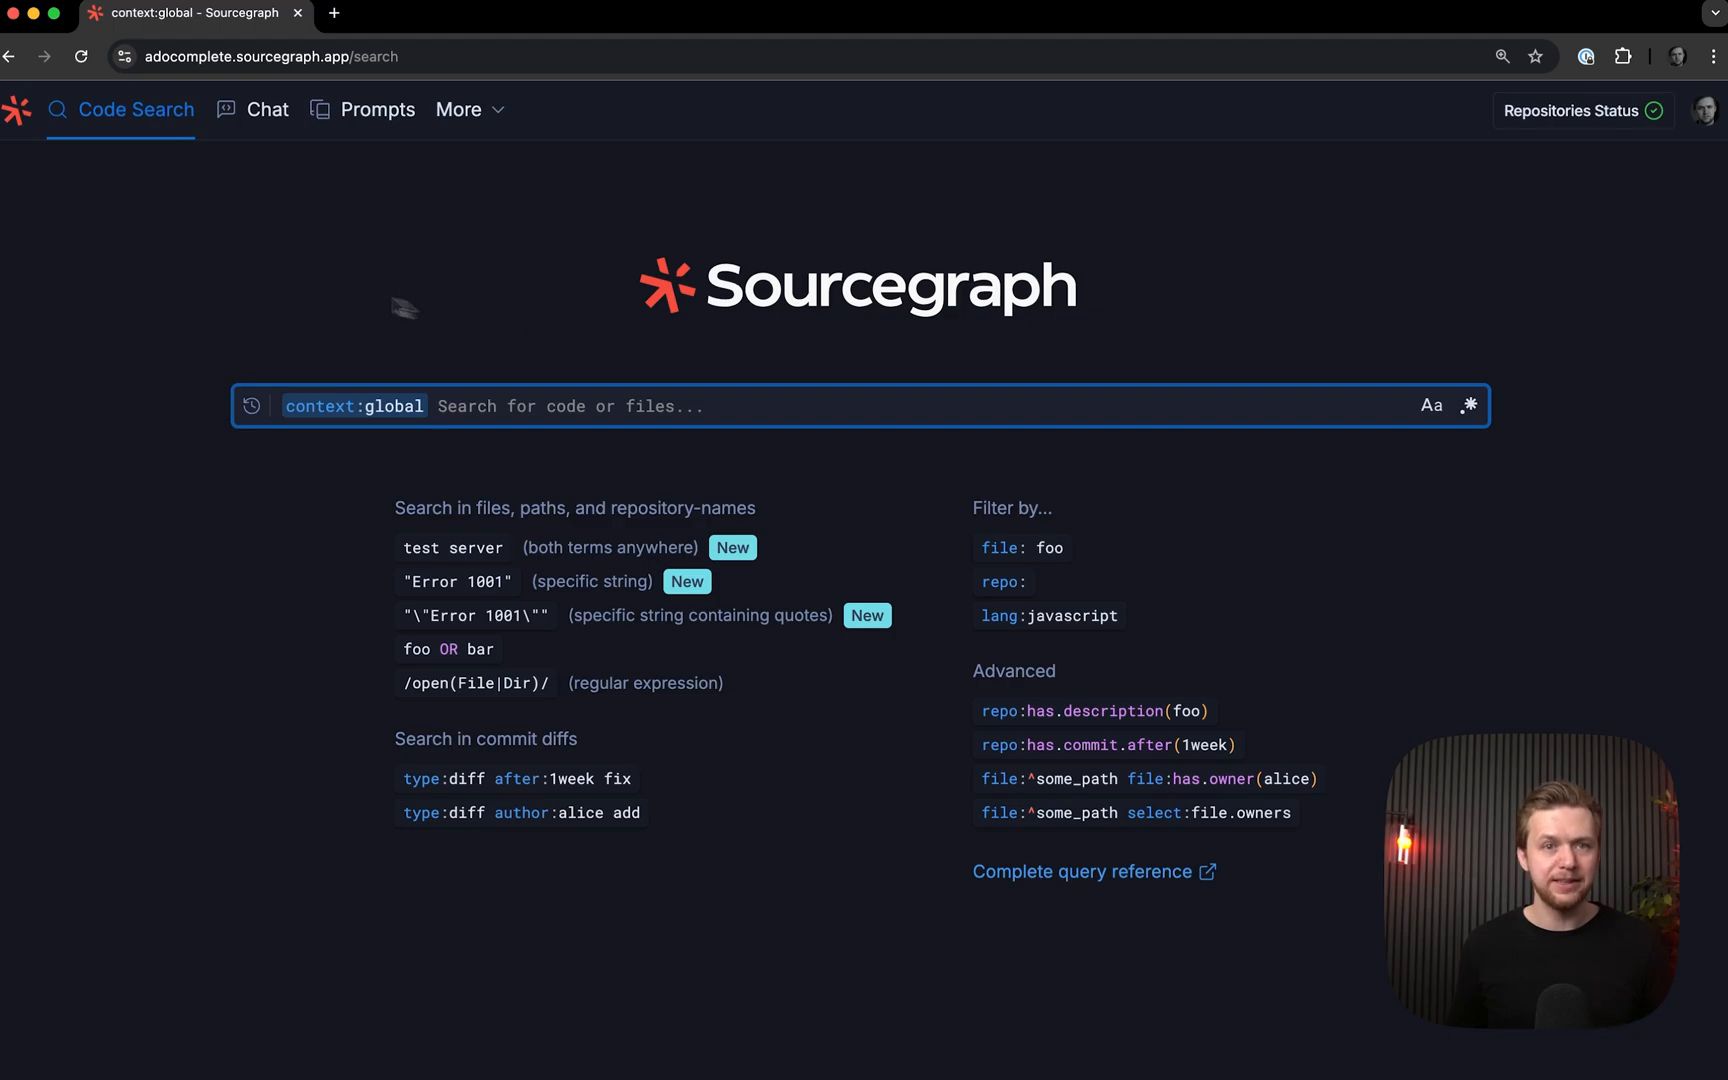
# Switch Sourcegraph from Code Search to the Chat page
pyautogui.click(268, 109)
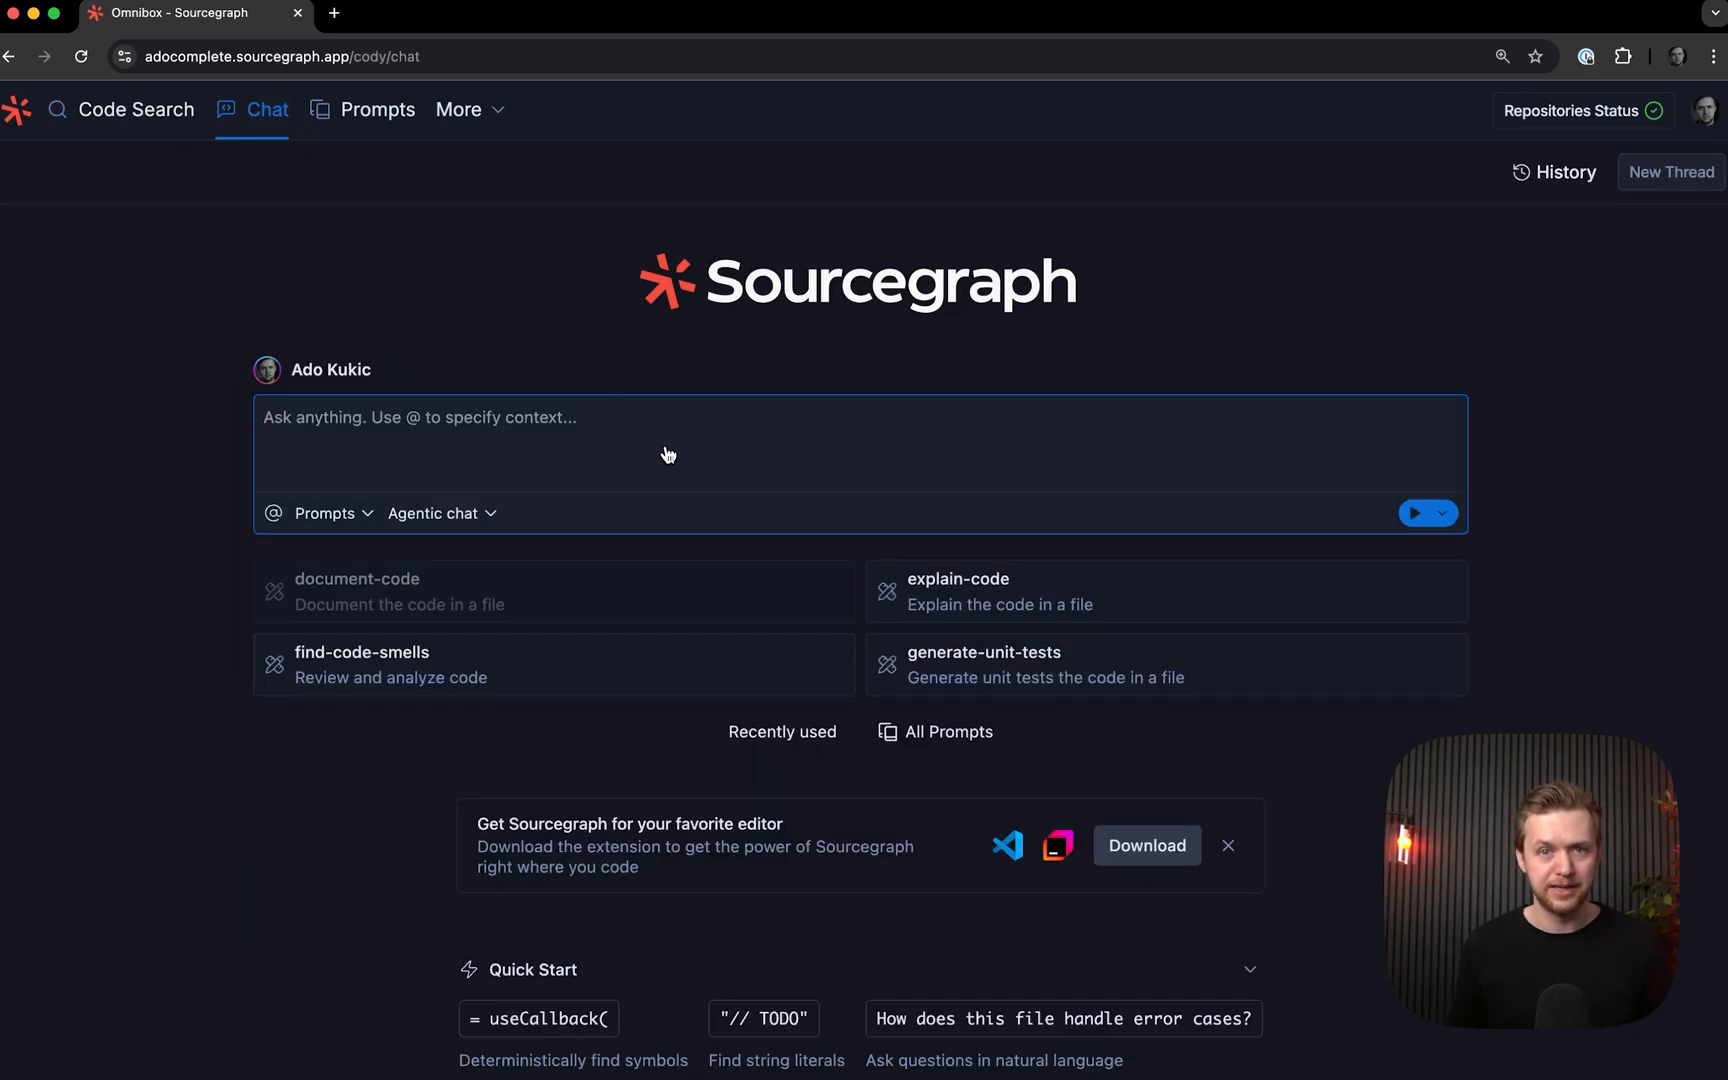
pyautogui.click(667, 417)
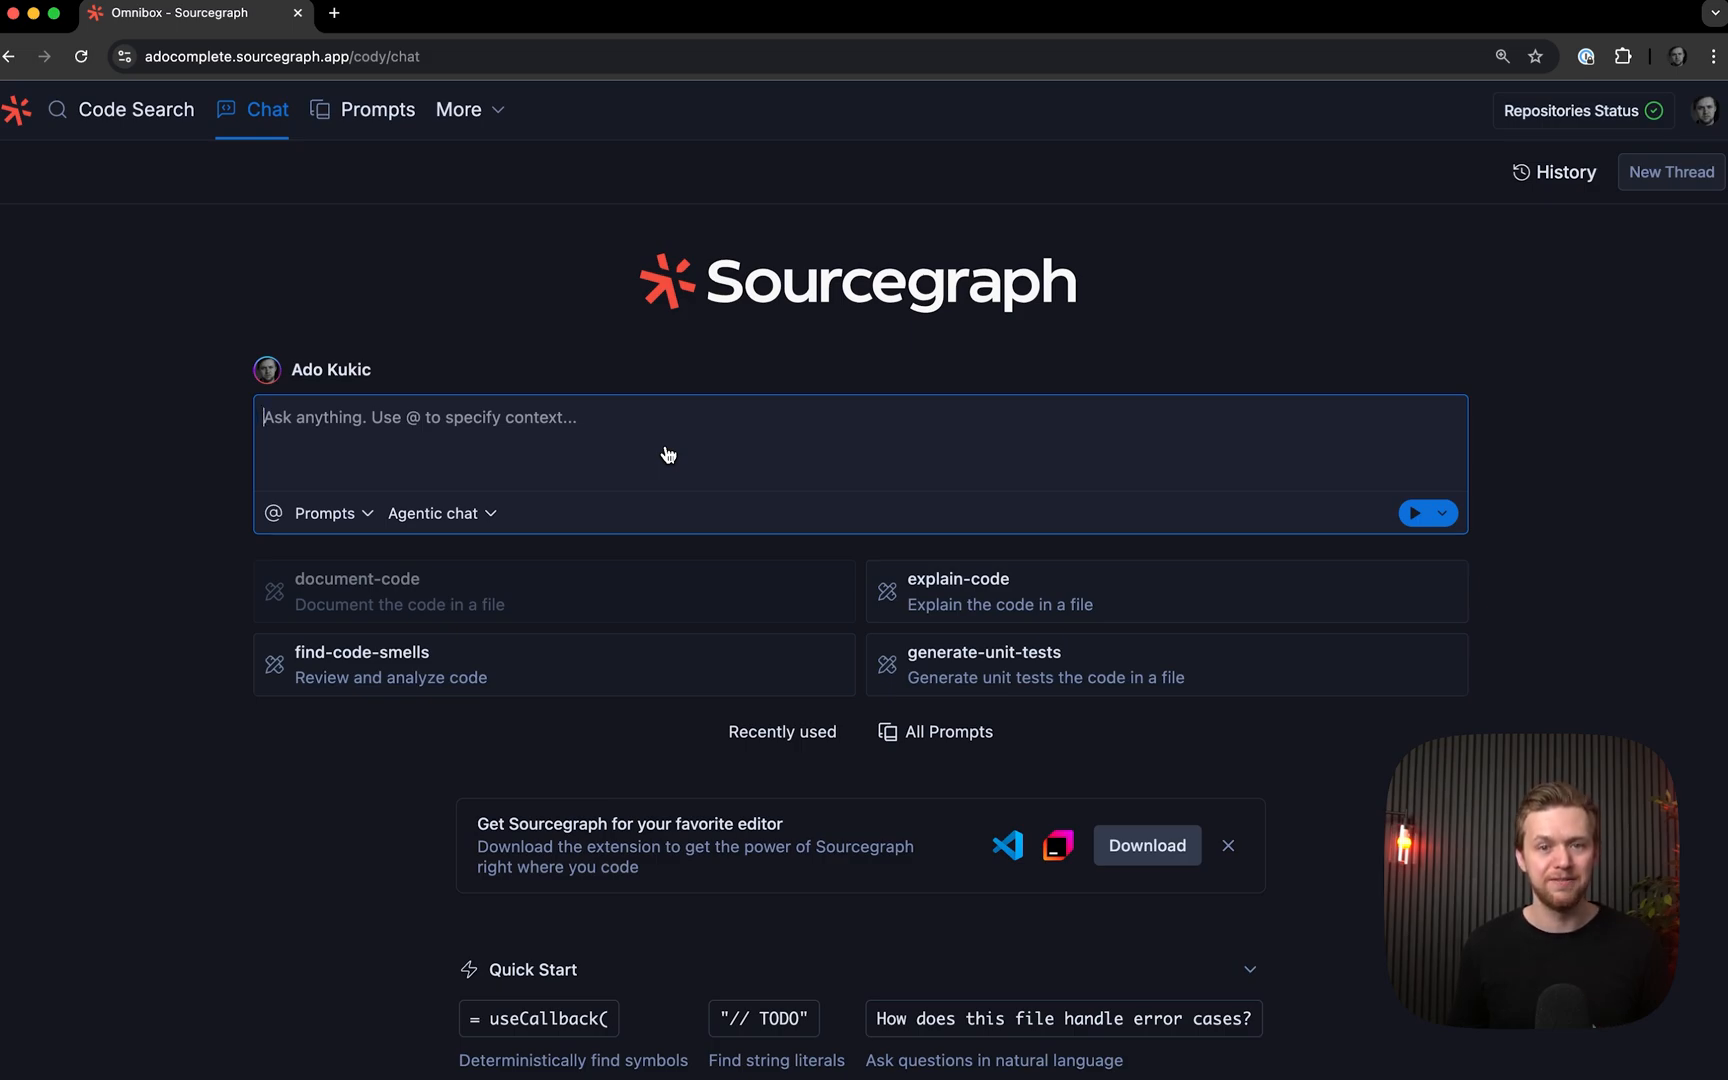
pyautogui.write('sourcegraph/cody')
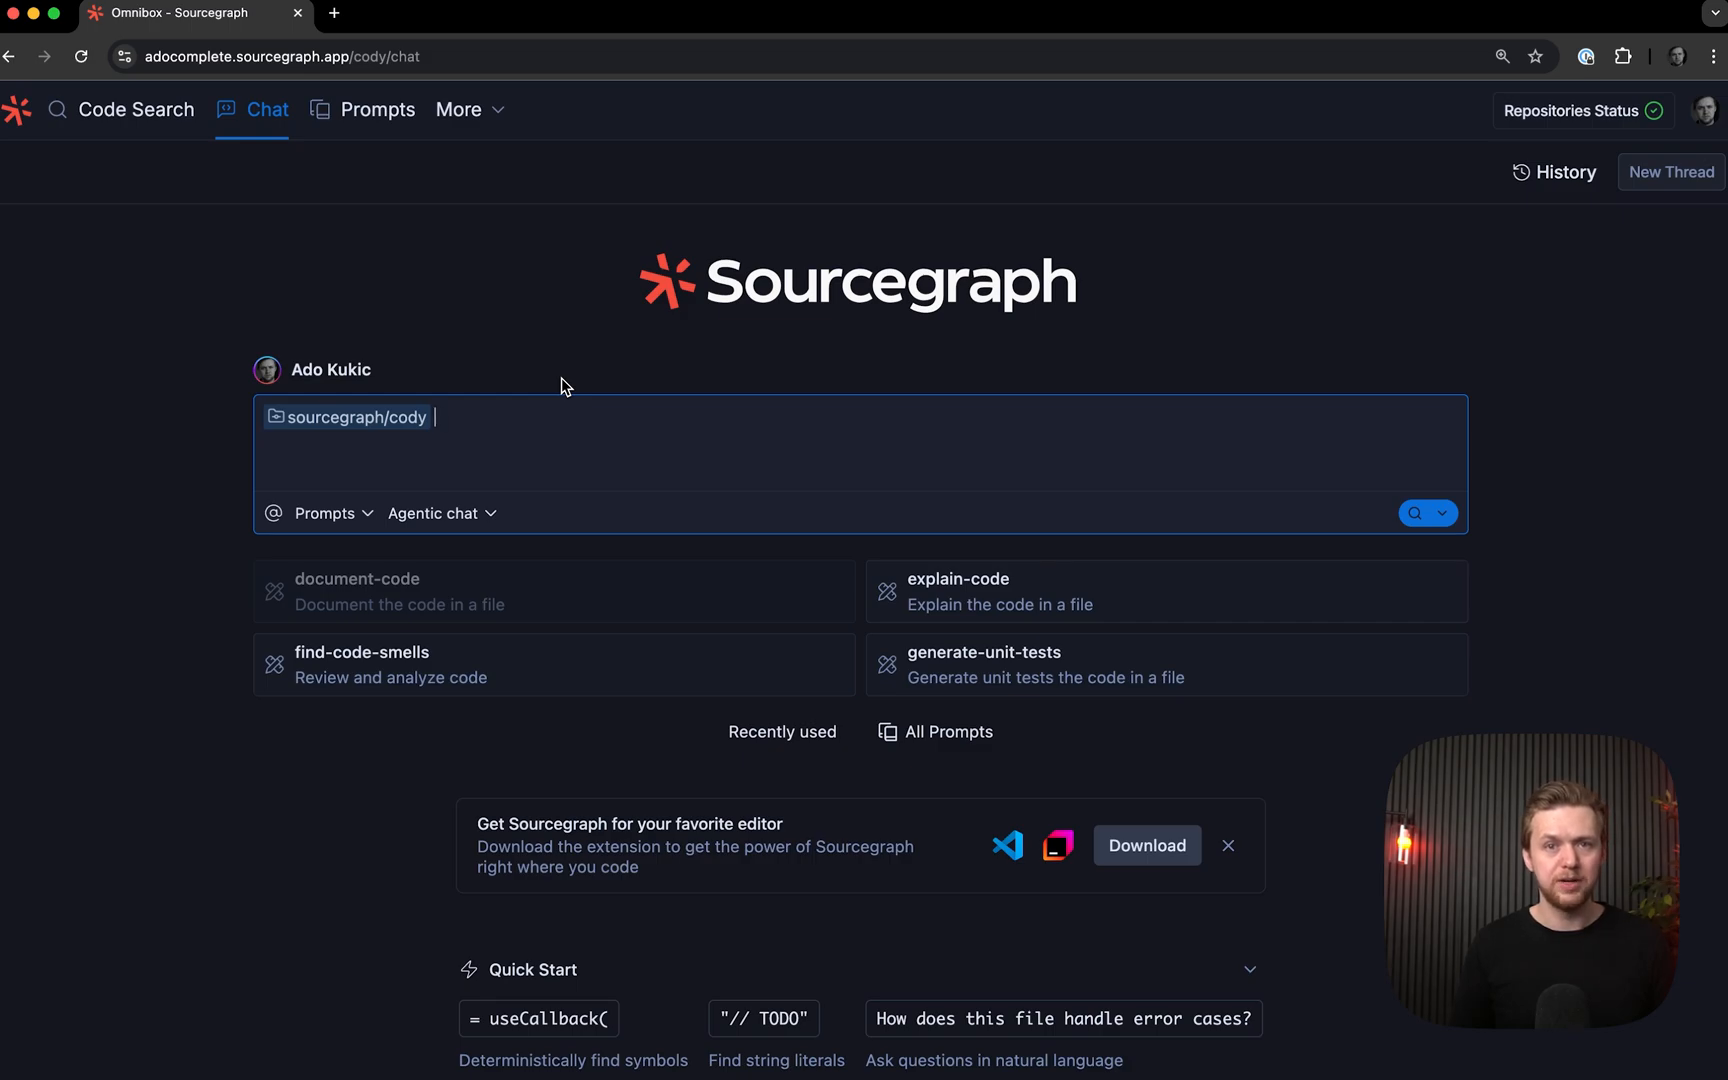
pyautogui.write('how does')
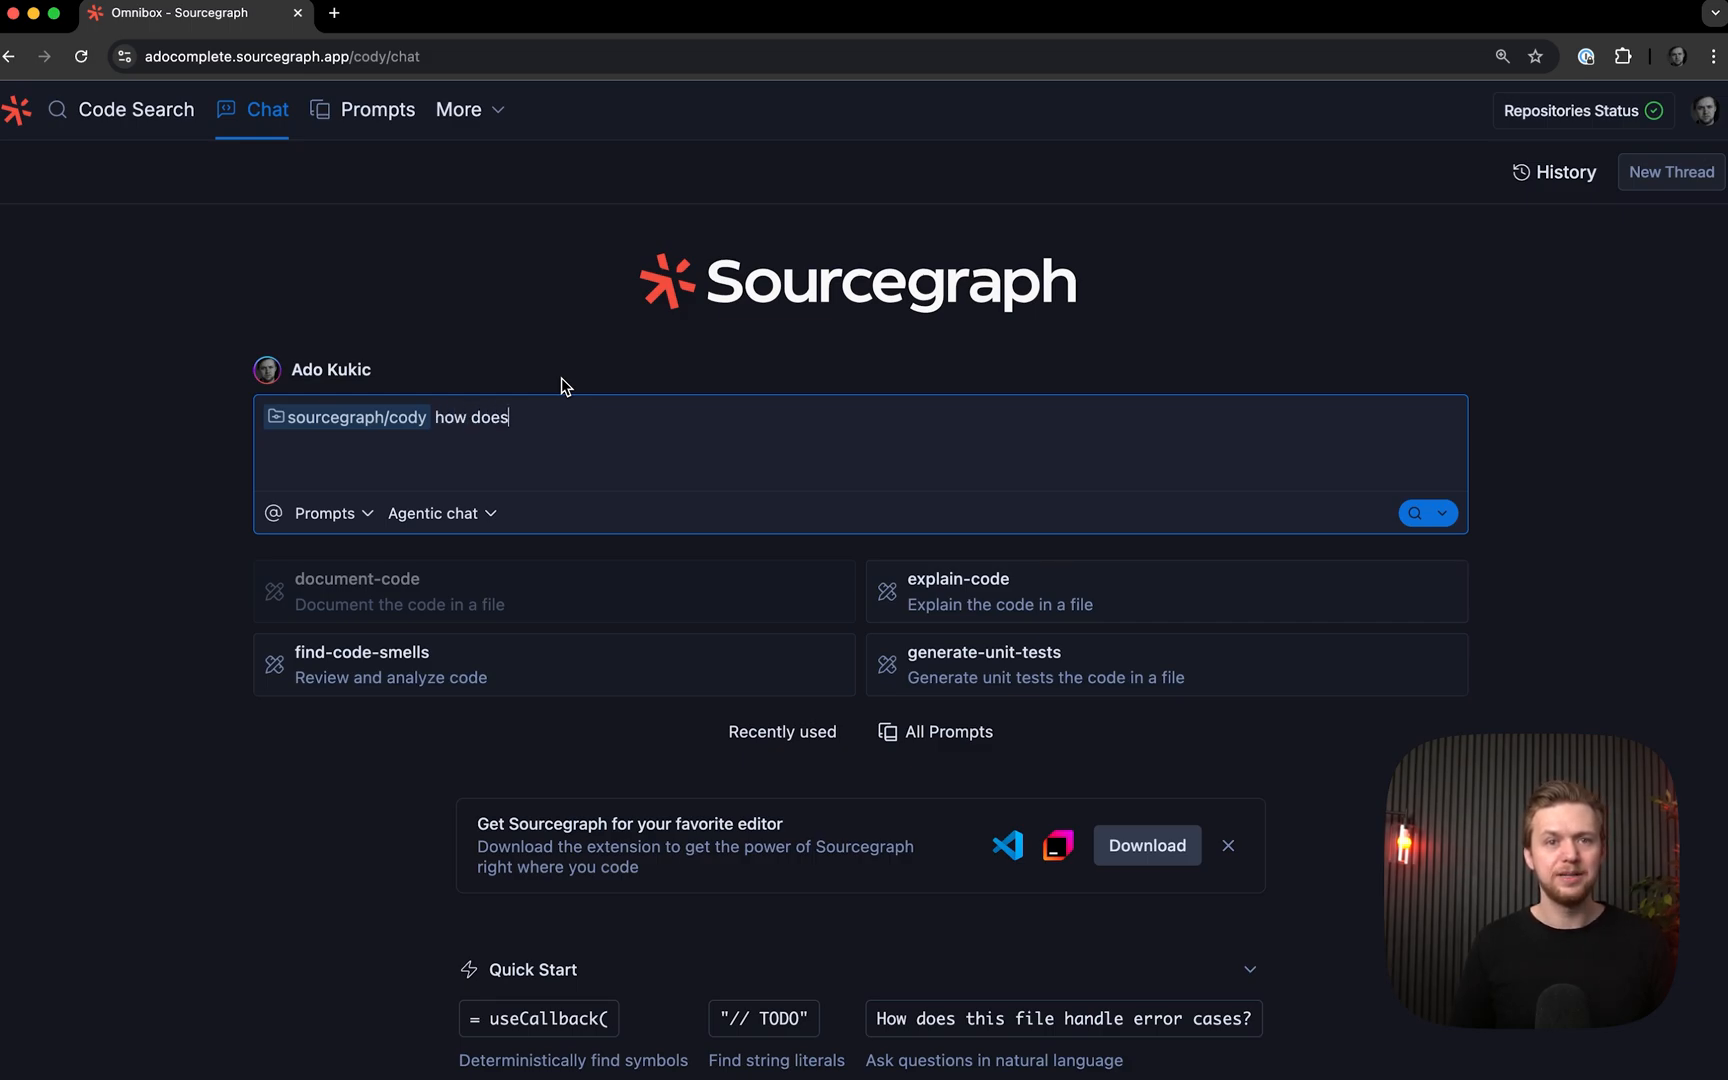
pyautogui.write('Cody do local code searches?')
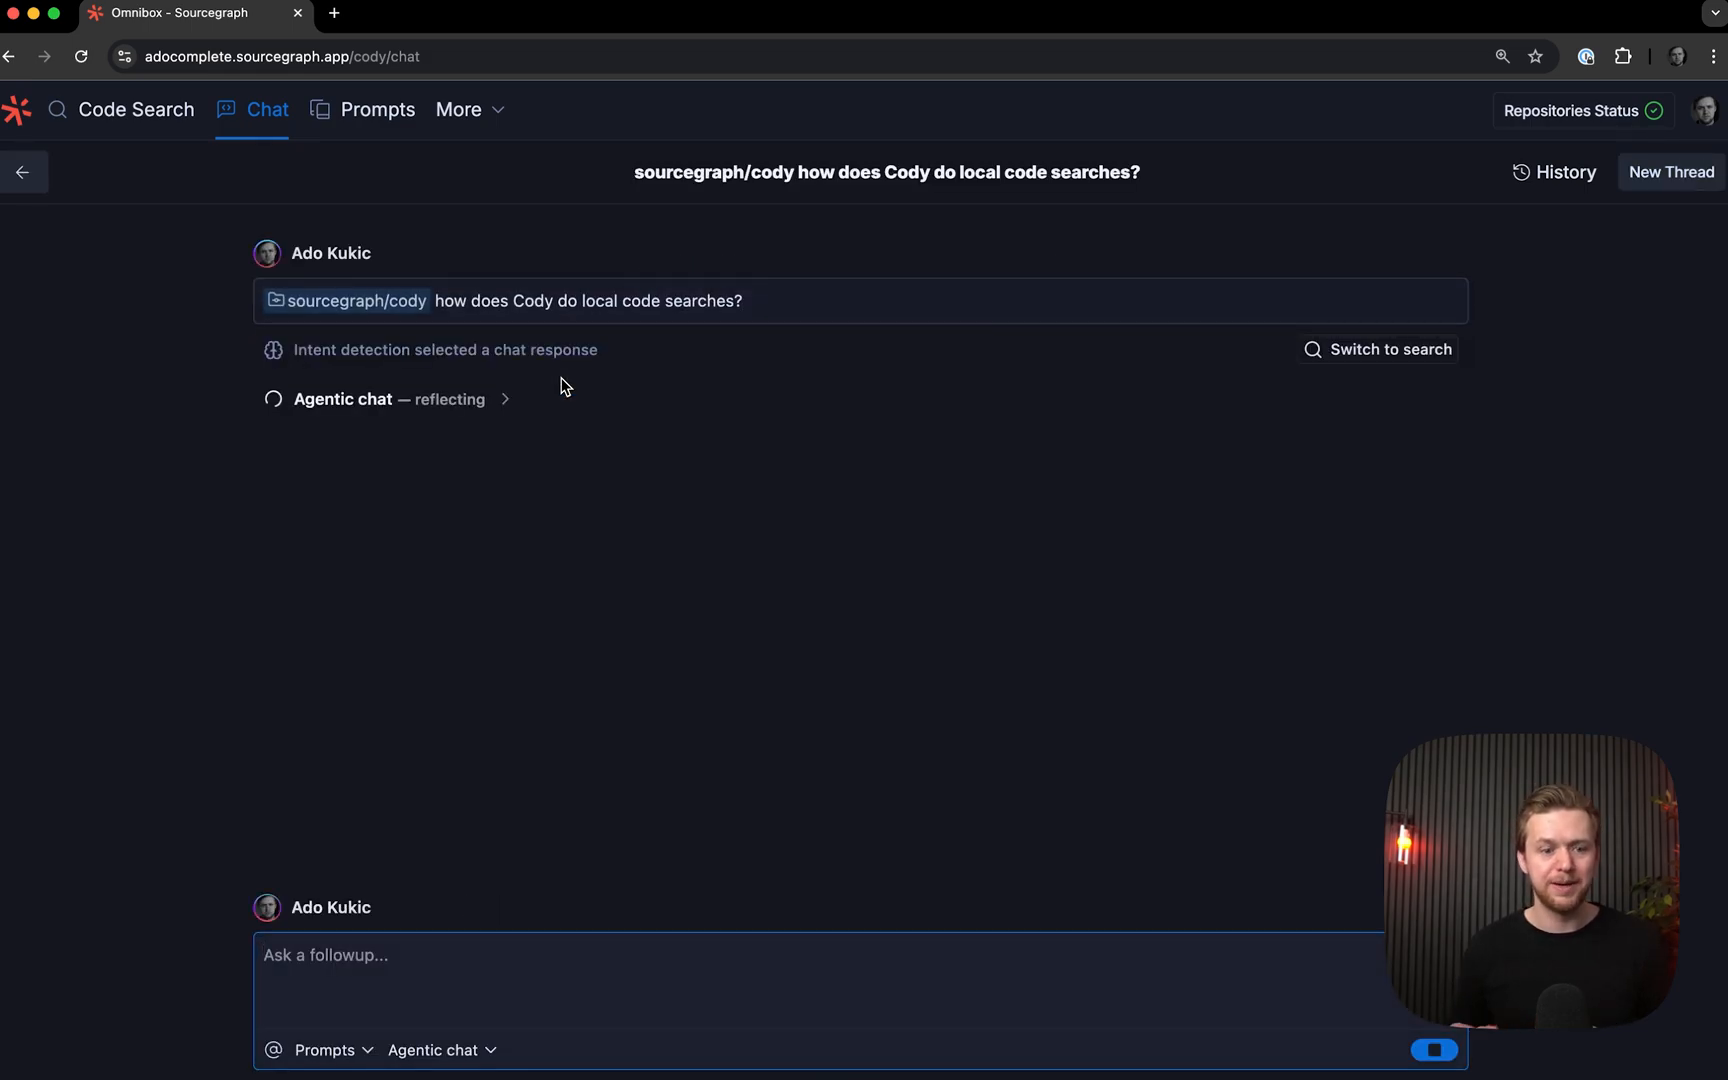
pyautogui.moveTo(574, 369)
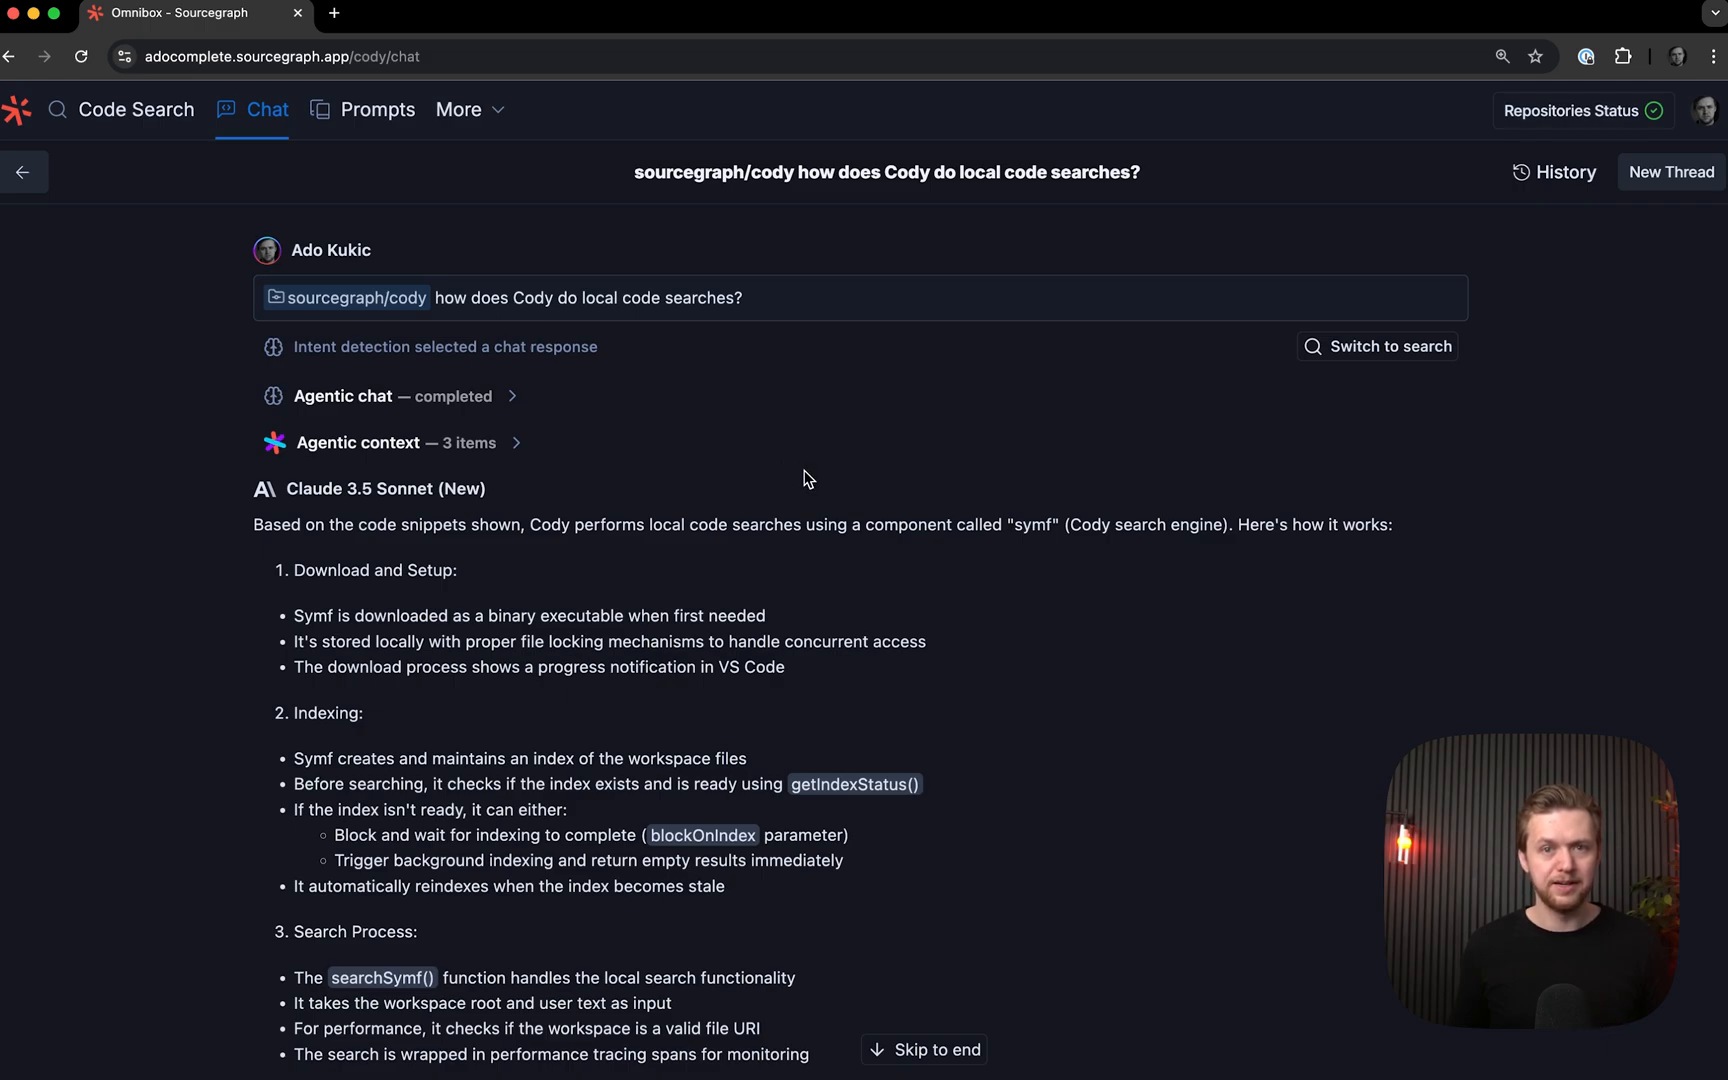
pyautogui.moveTo(785, 584)
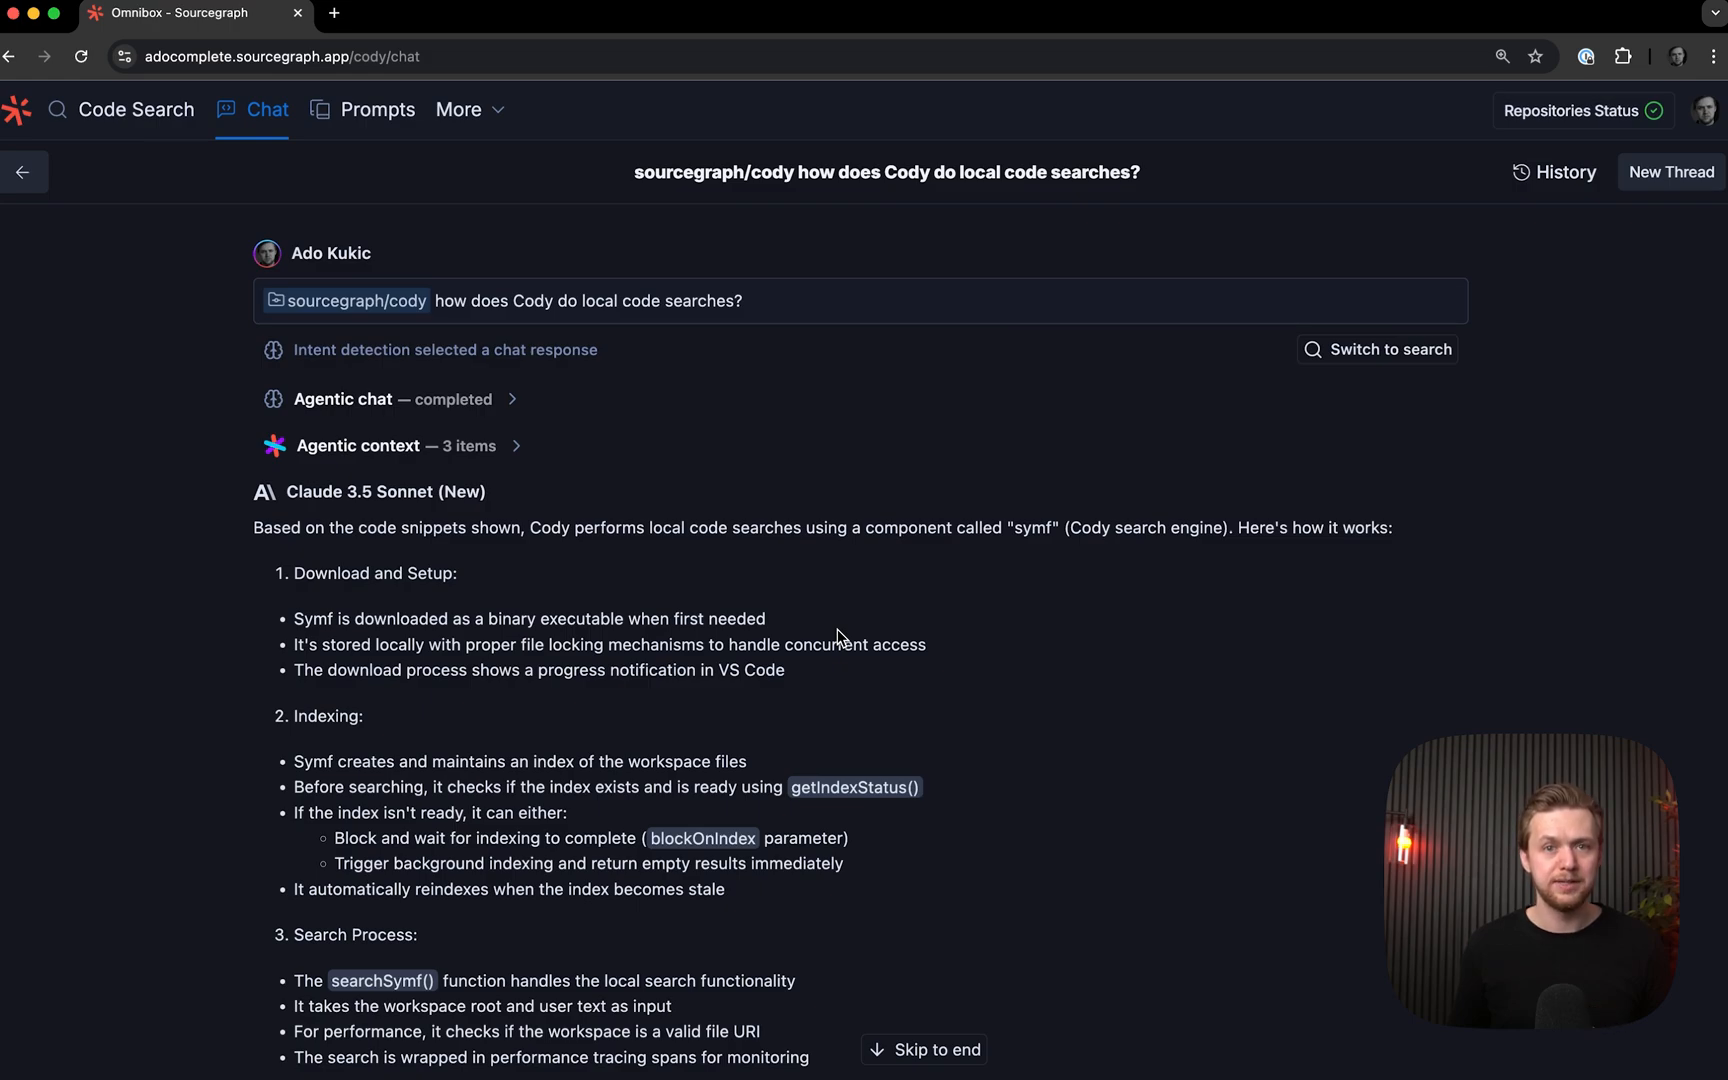
# Scroll through the finished symf answer and start typing the follow-up 'symf'
pyautogui.scroll(-3)
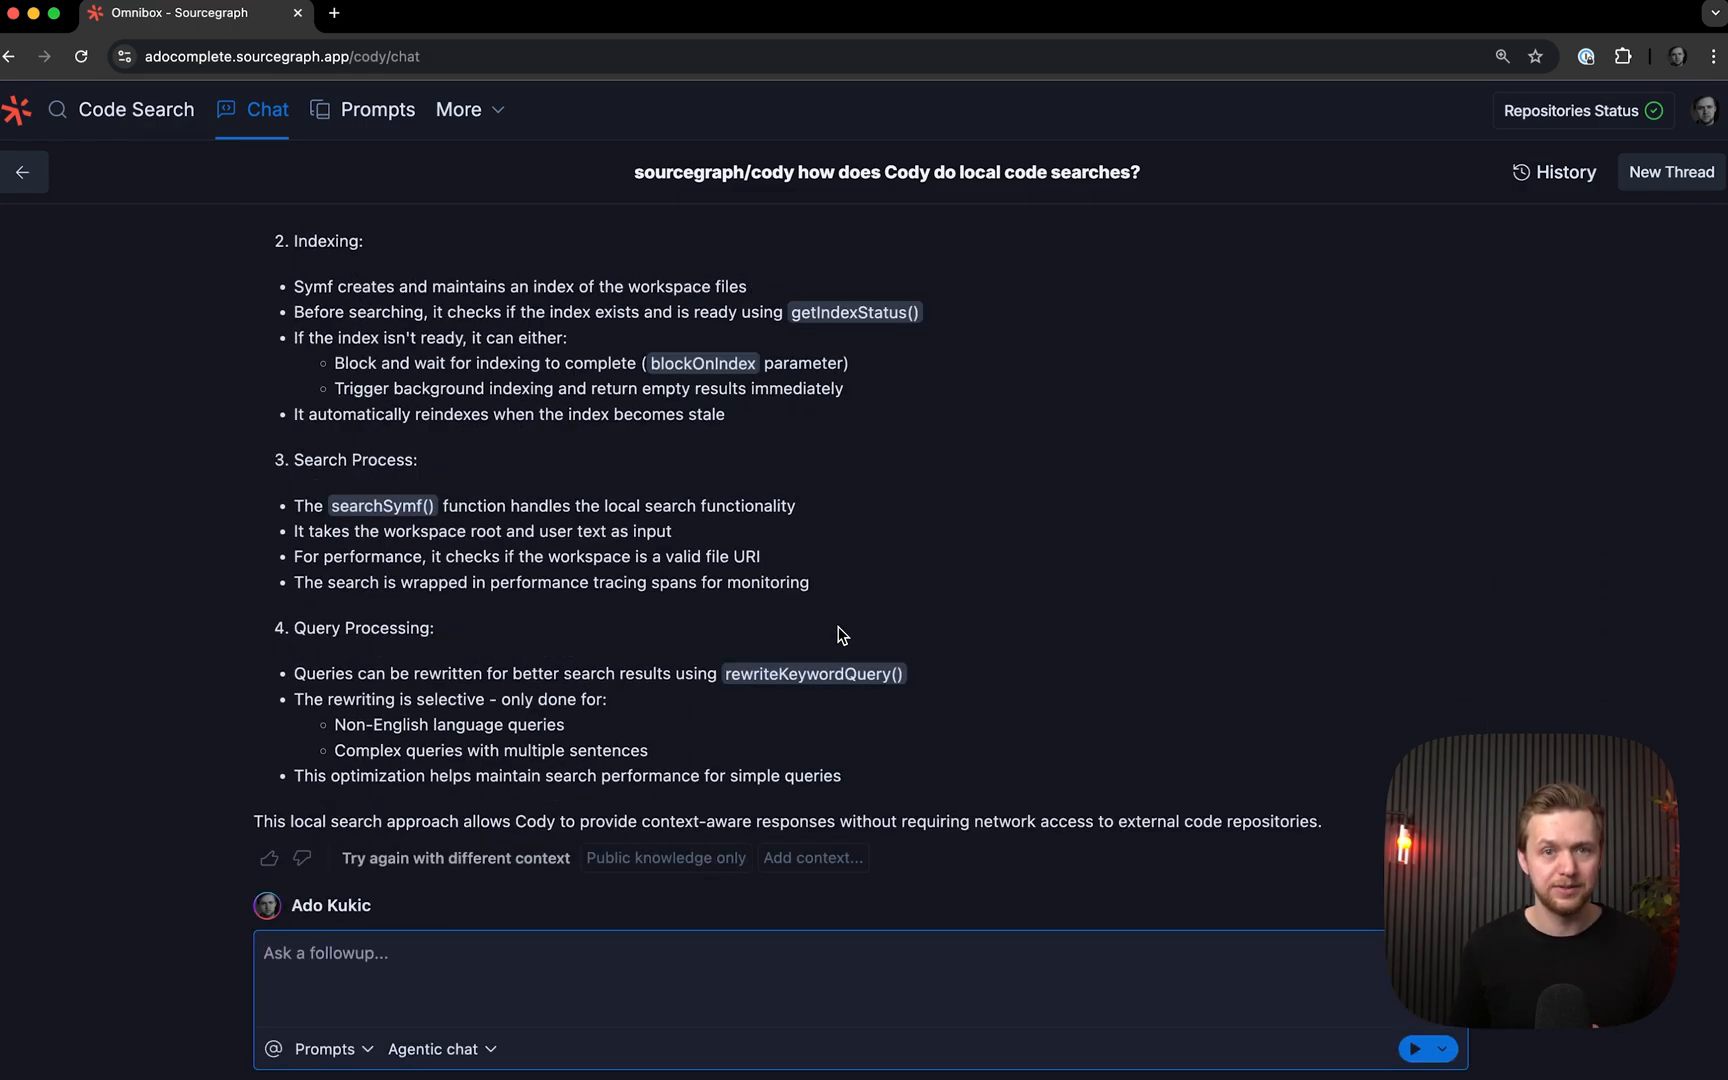
pyautogui.moveTo(1105, 526)
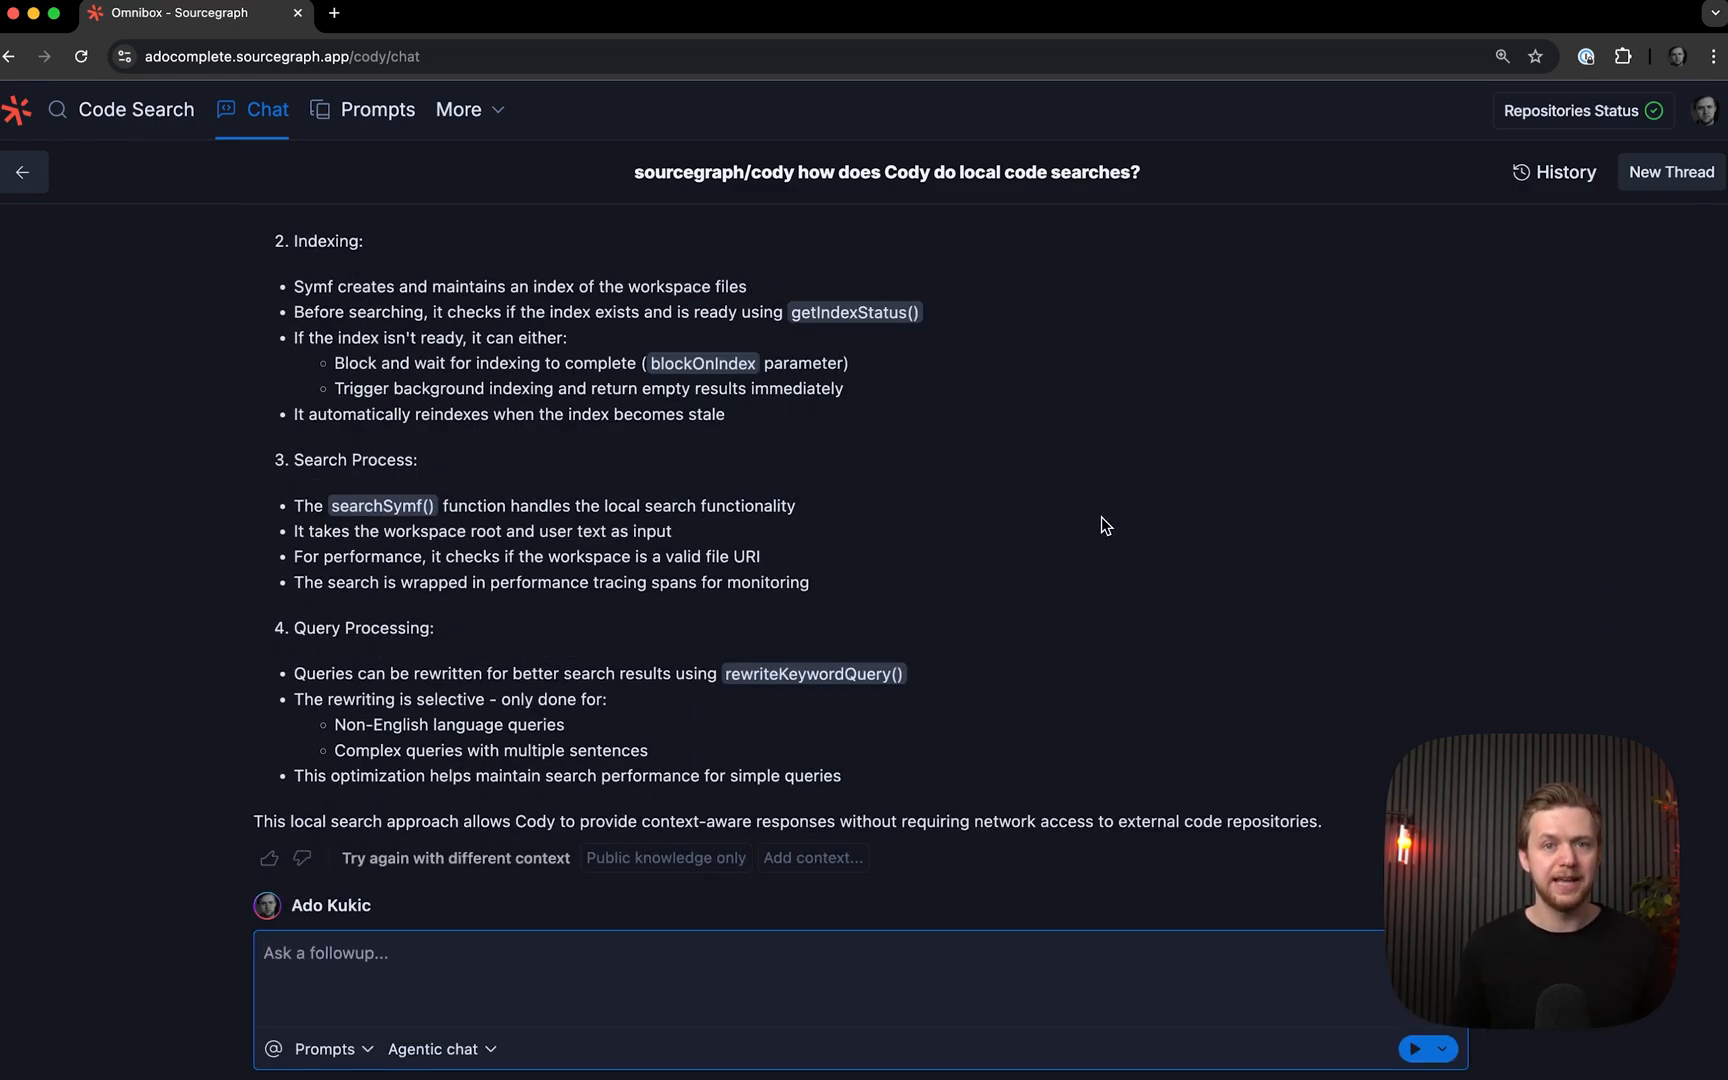
pyautogui.moveTo(1026, 581)
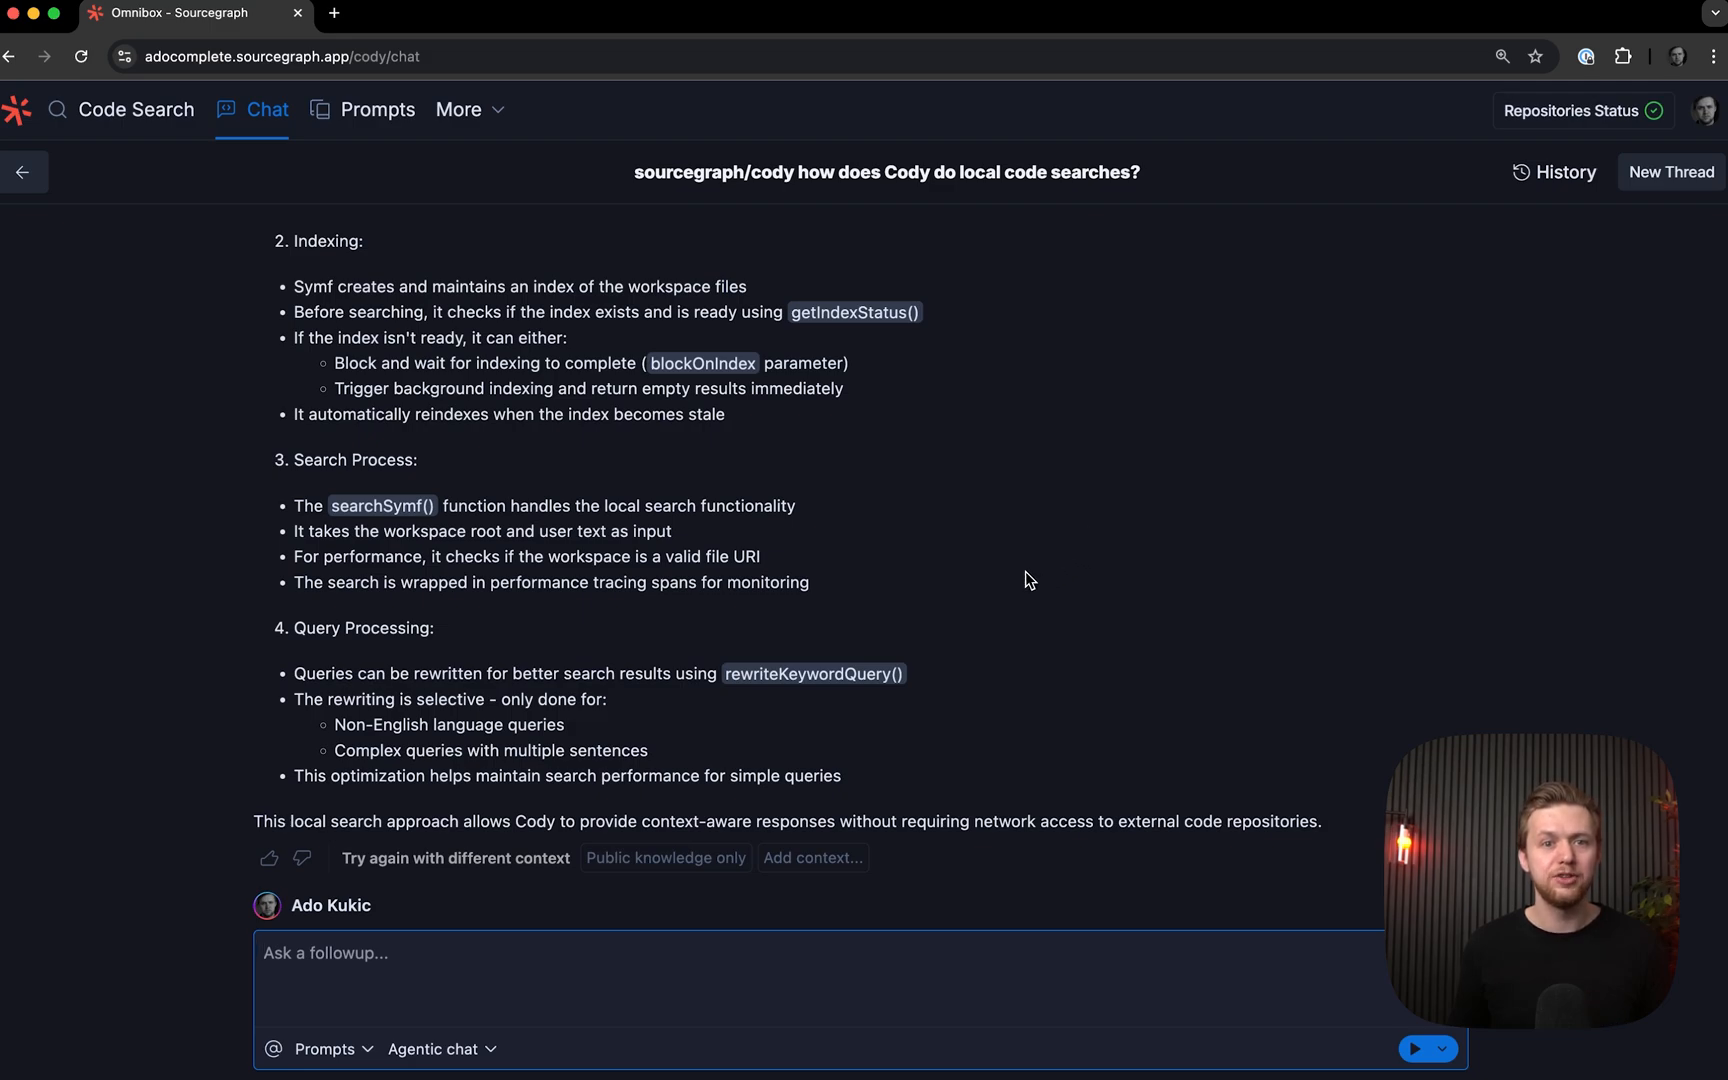
pyautogui.moveTo(831, 787)
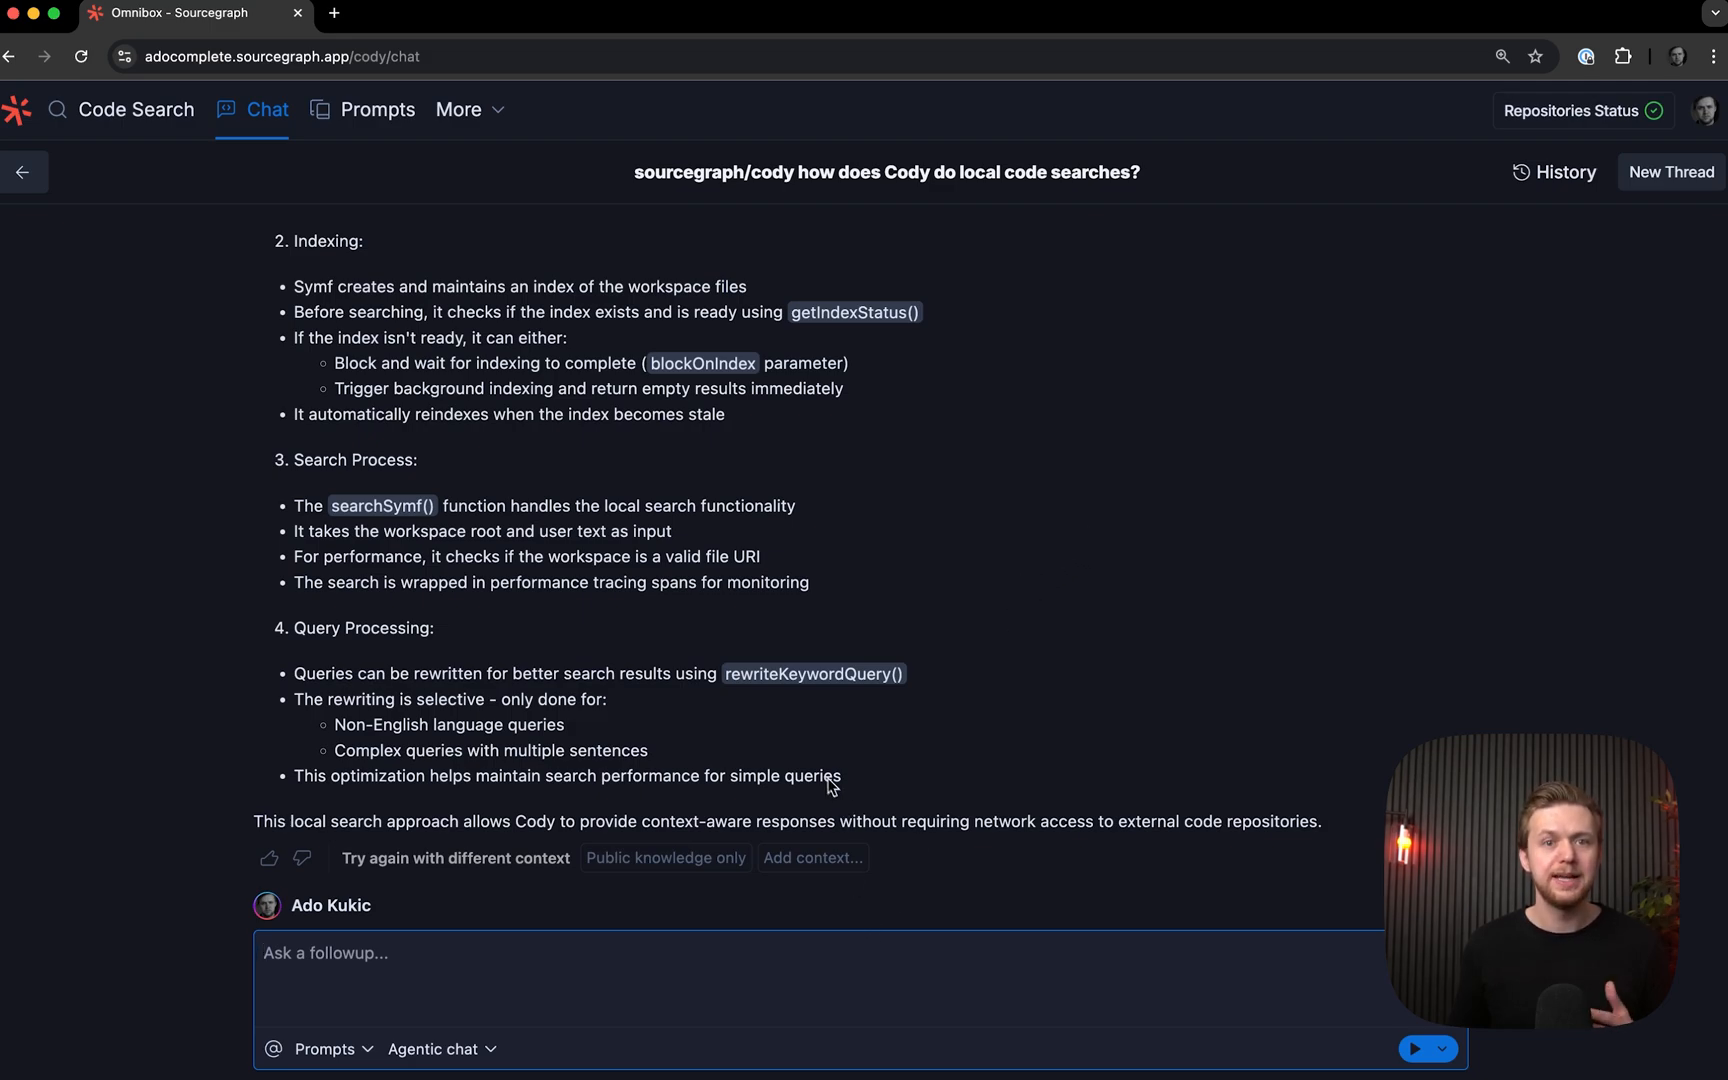
pyautogui.moveTo(905, 657)
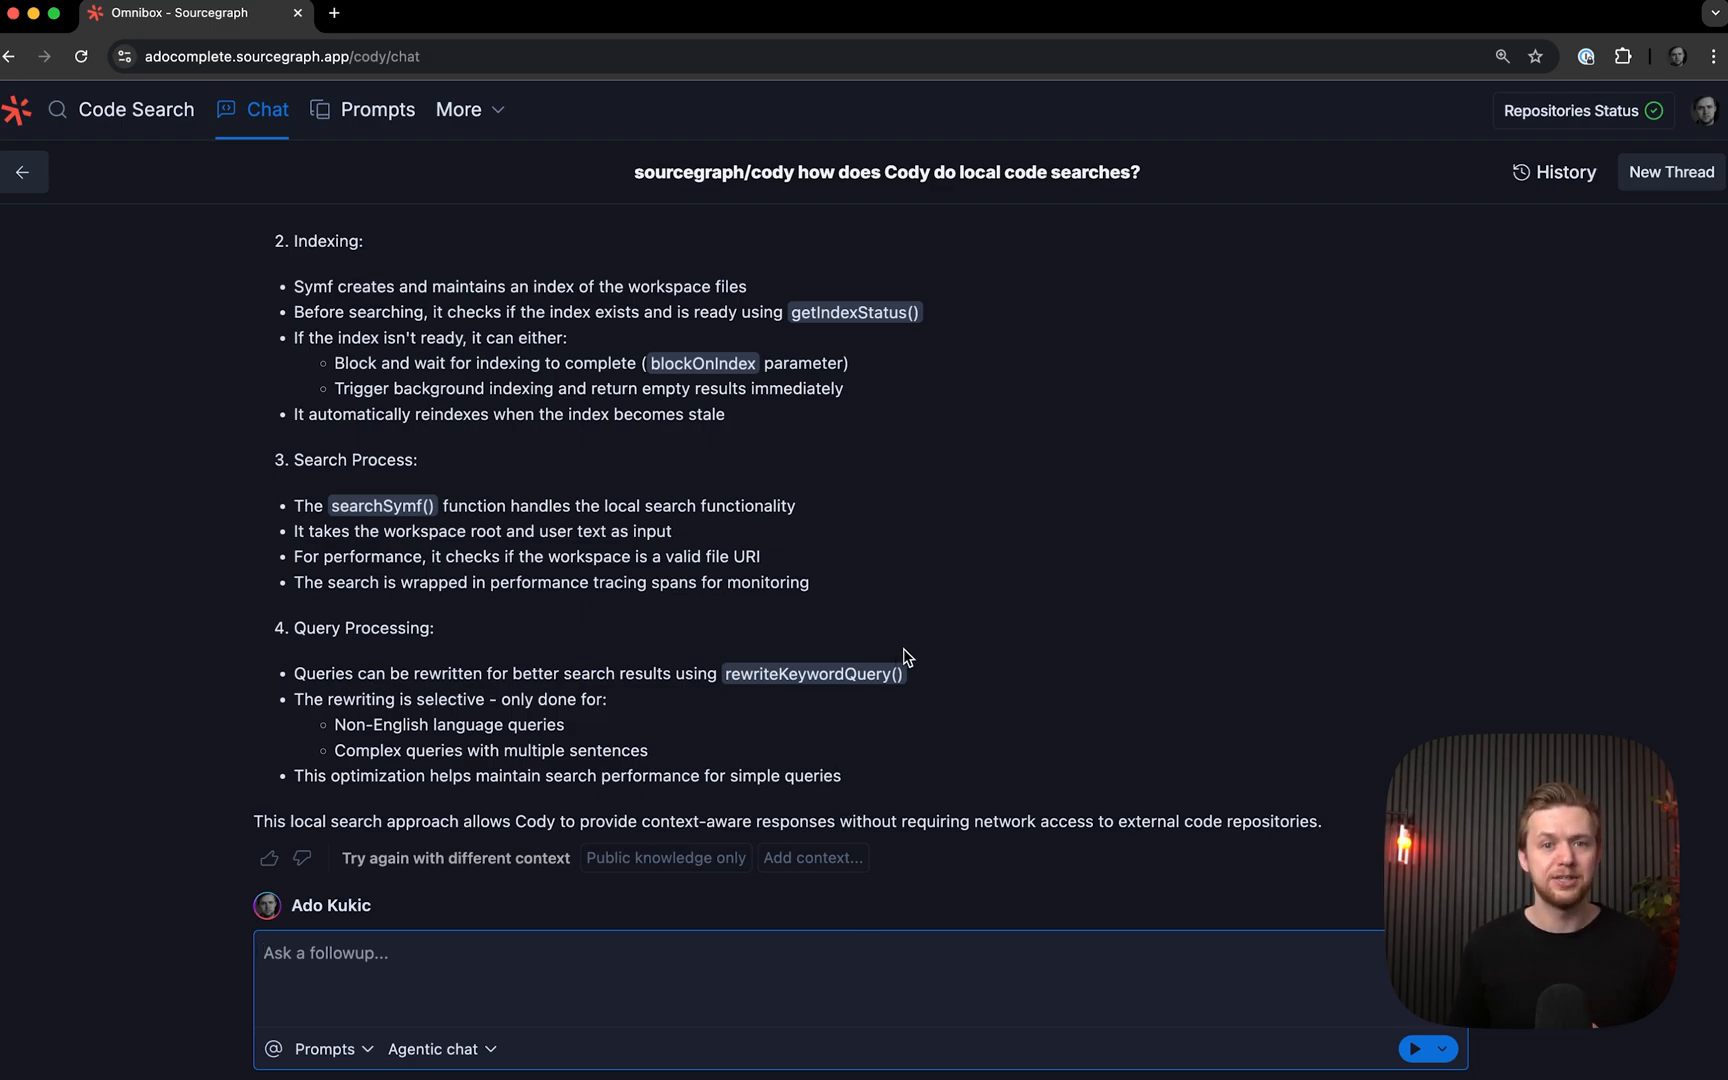
pyautogui.moveTo(889, 728)
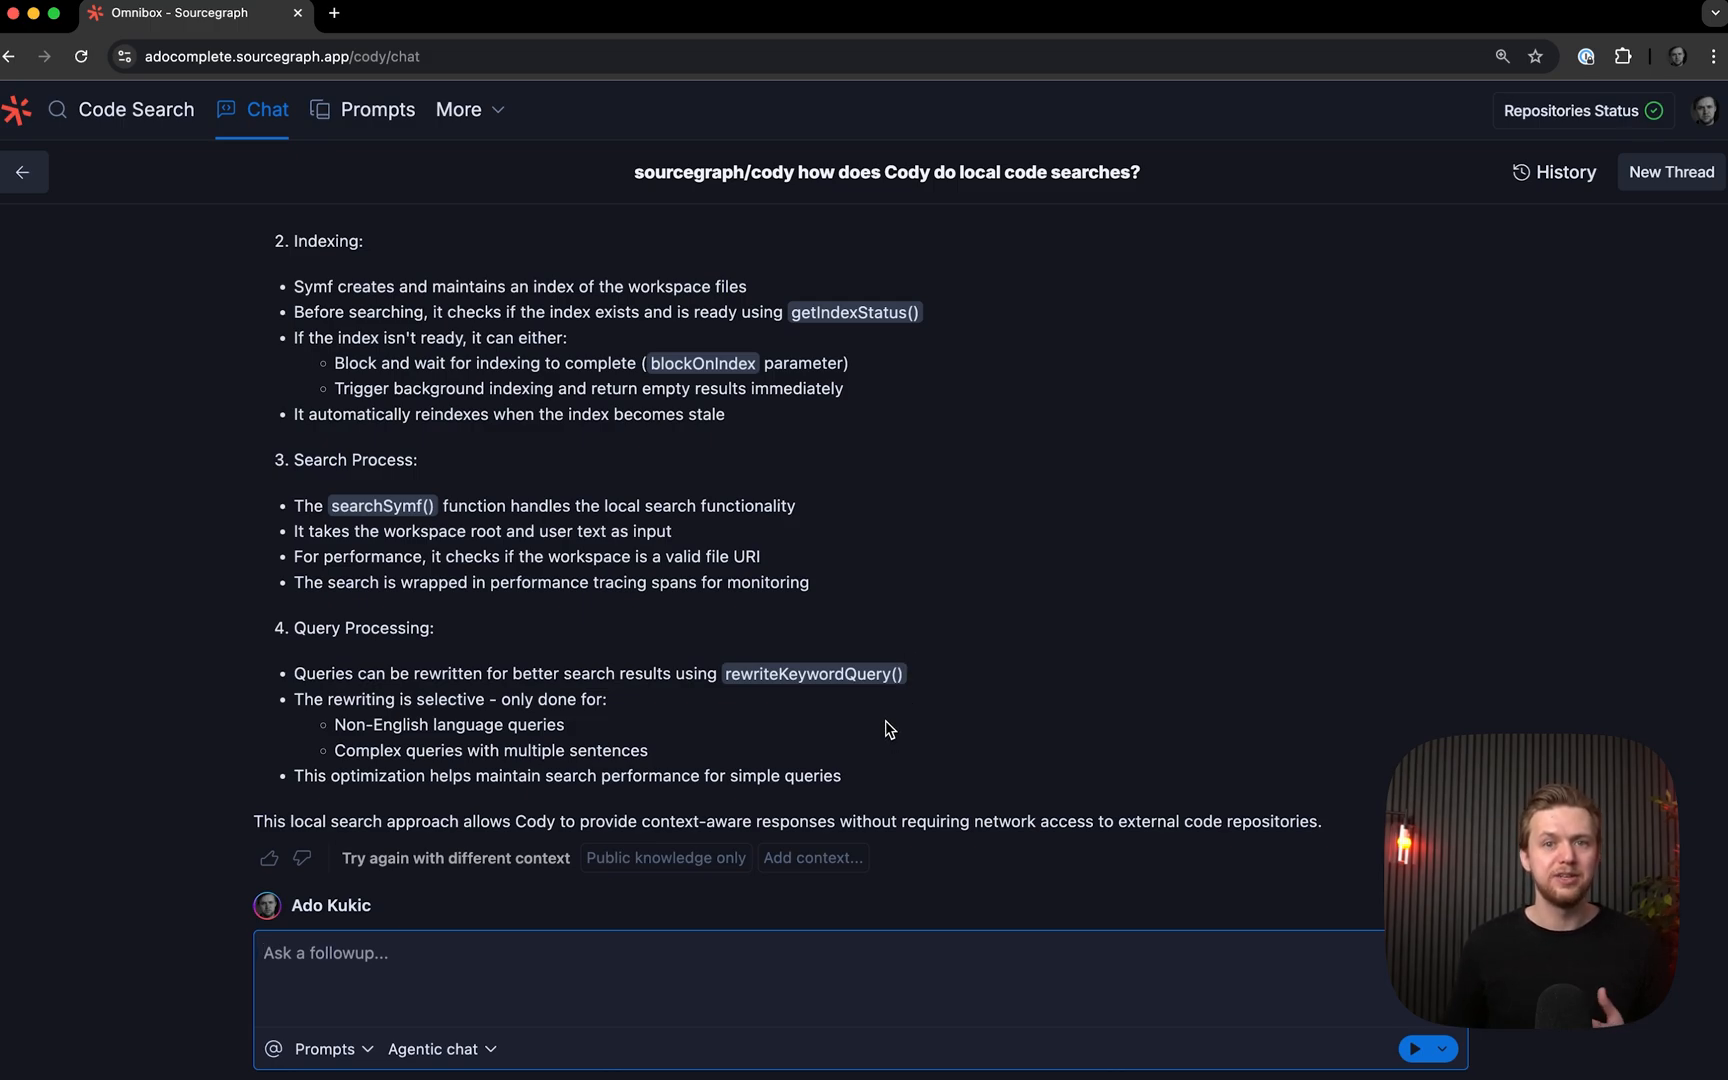
pyautogui.moveTo(858, 750)
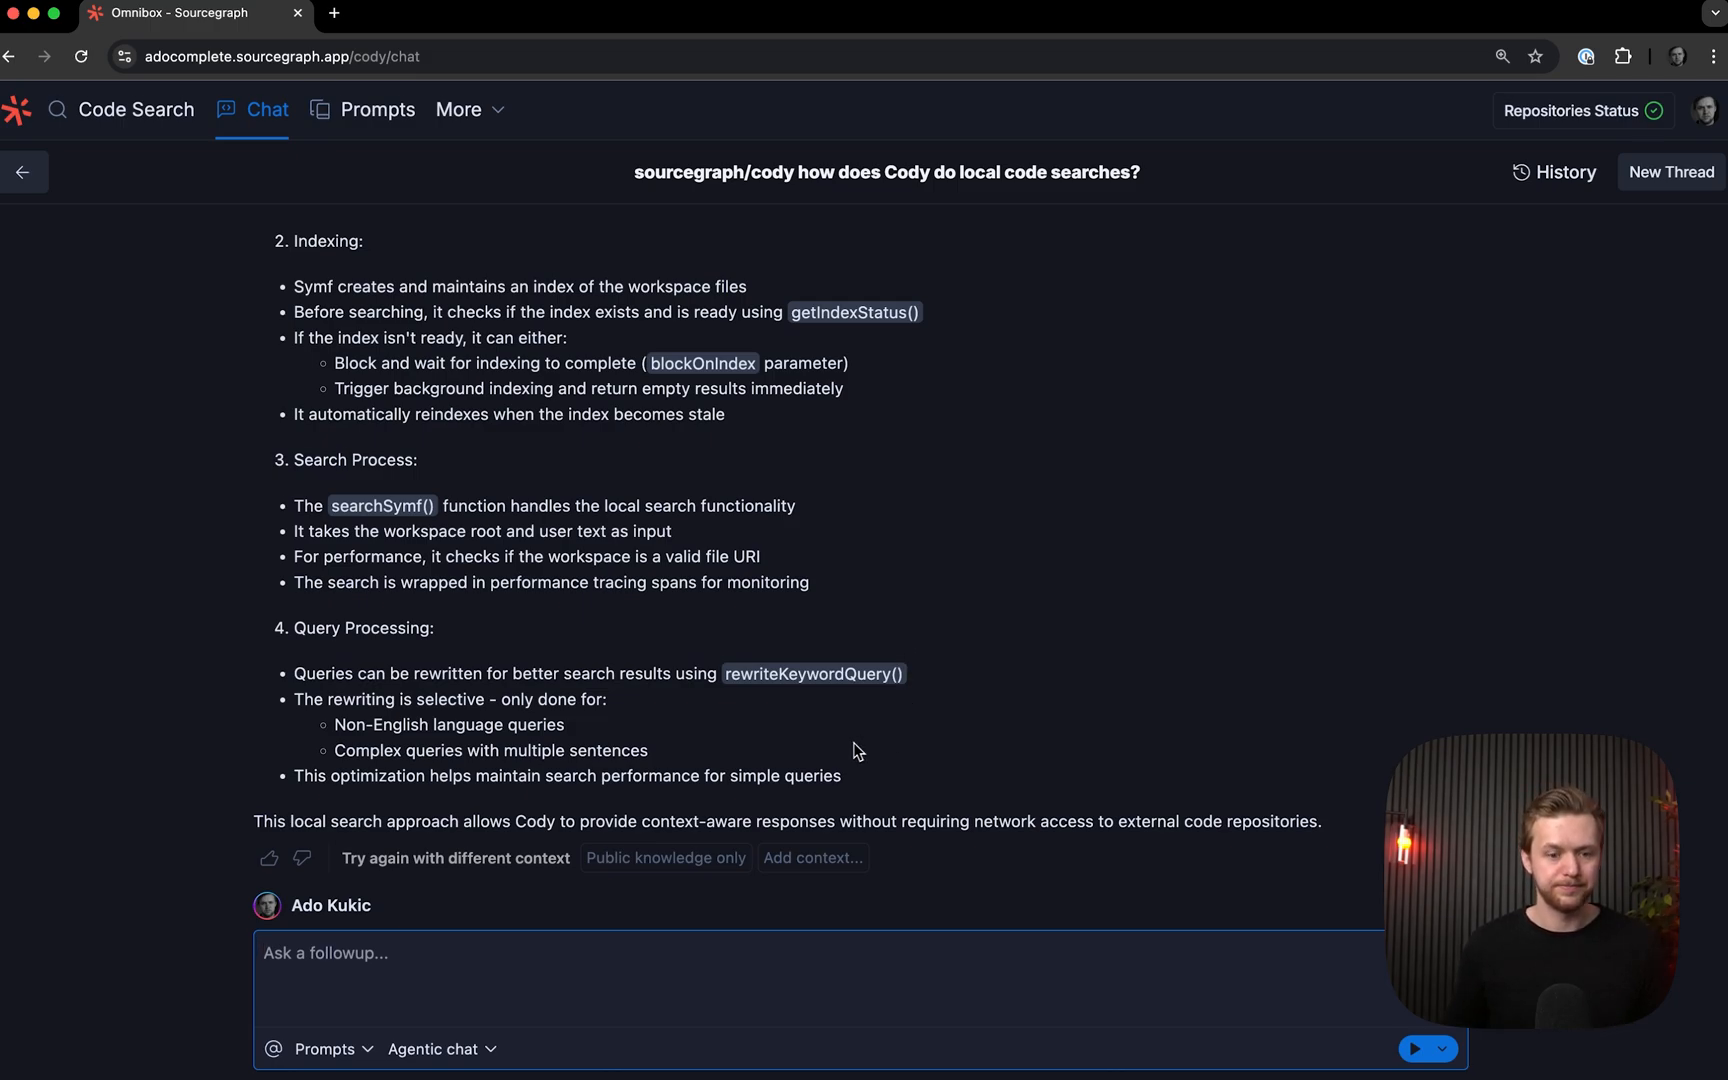
pyautogui.write('symf')
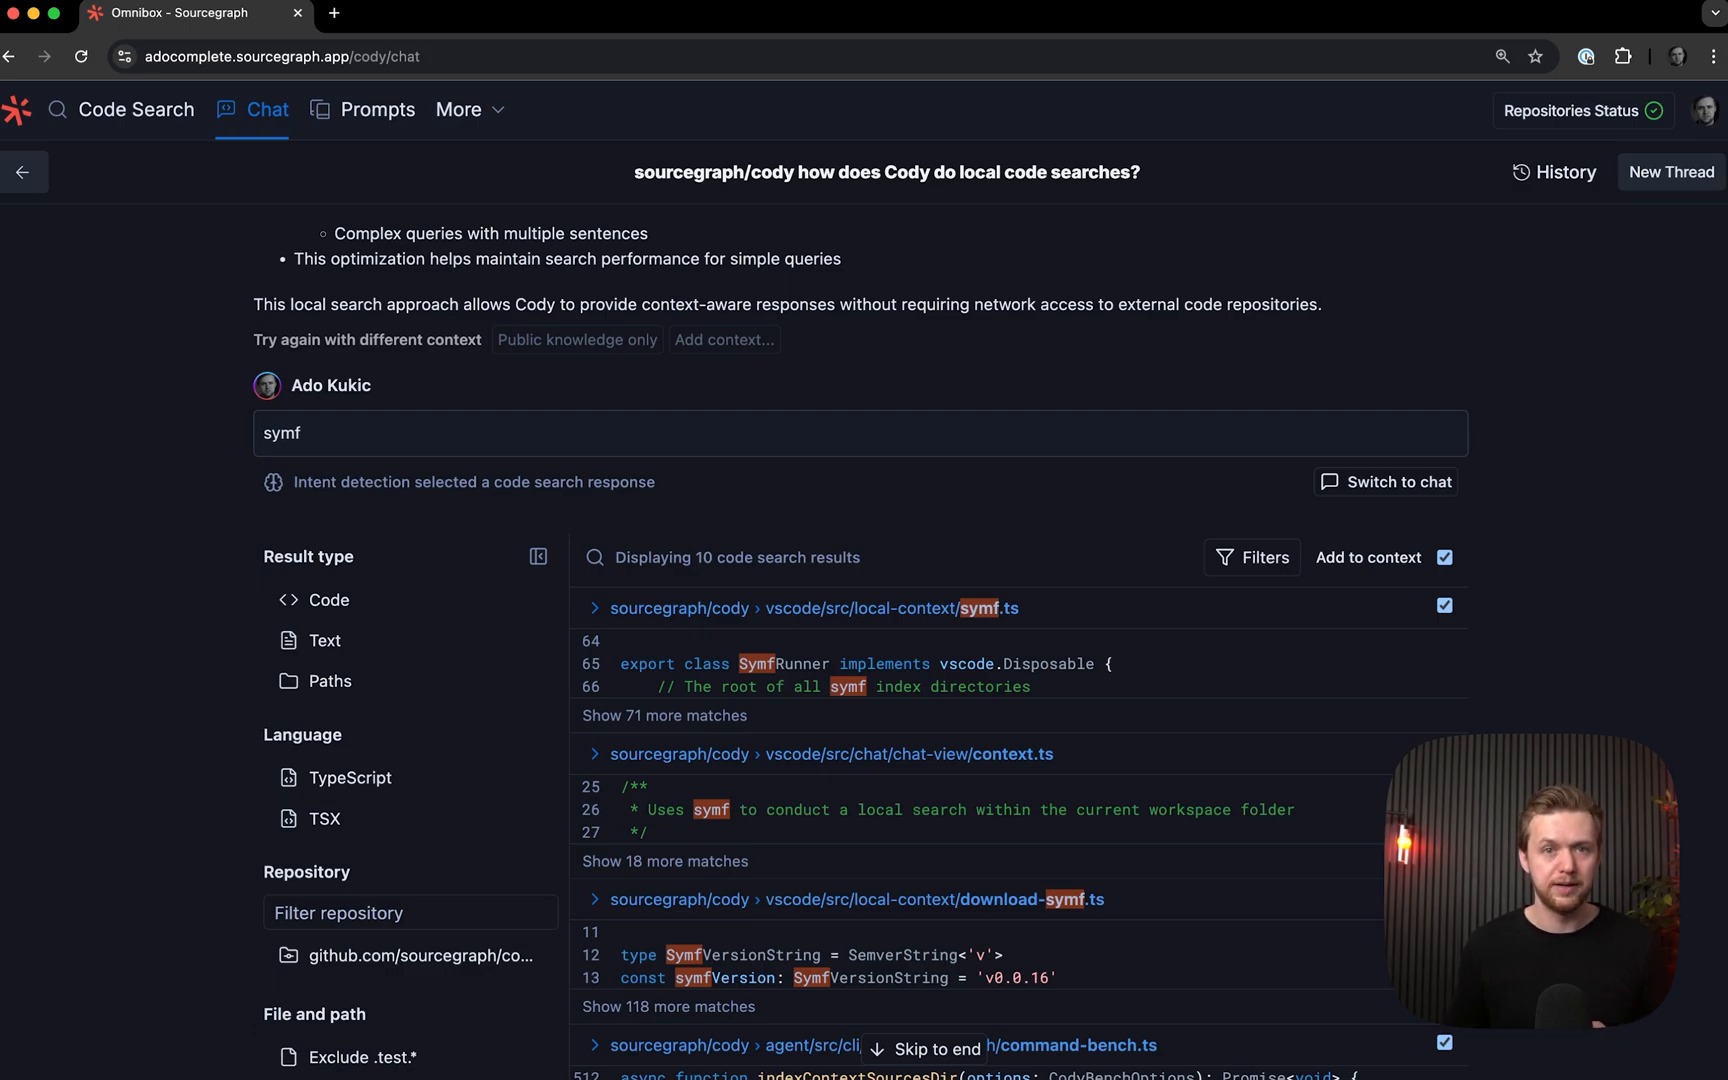
# Scroll through the symf code search results down to the More results button
pyautogui.scroll(-3)
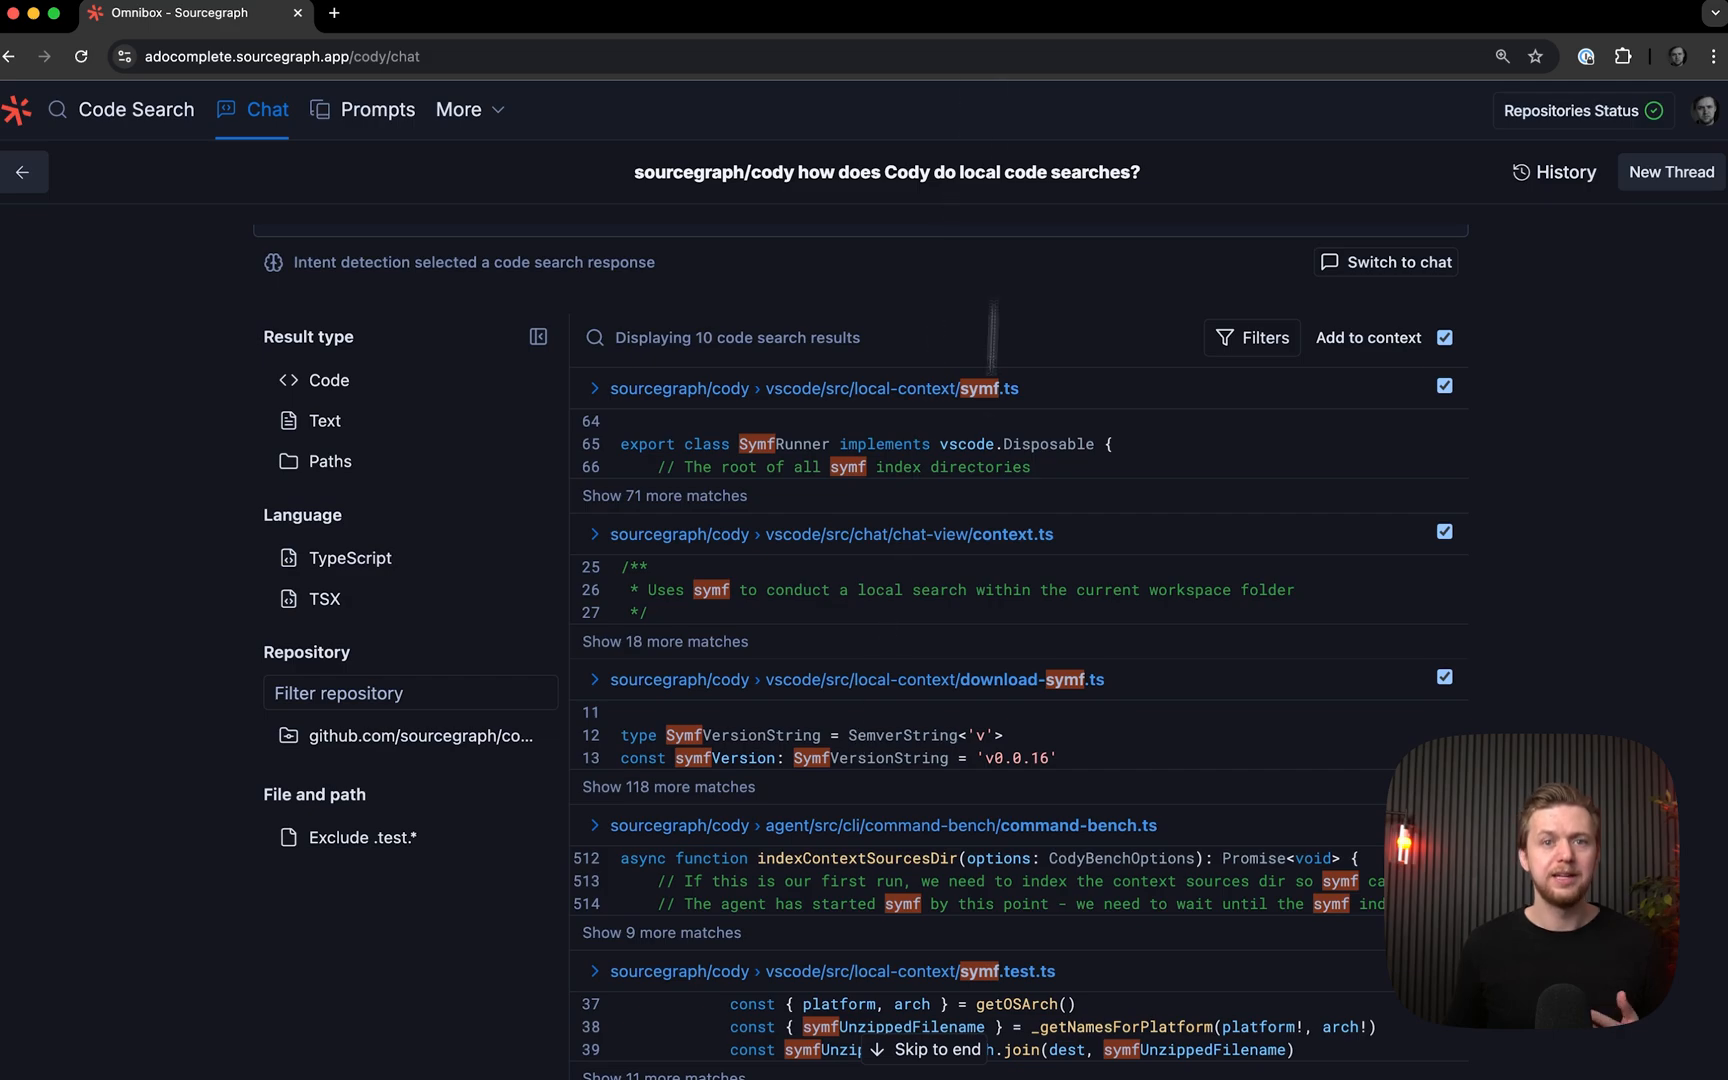
pyautogui.scroll(-3)
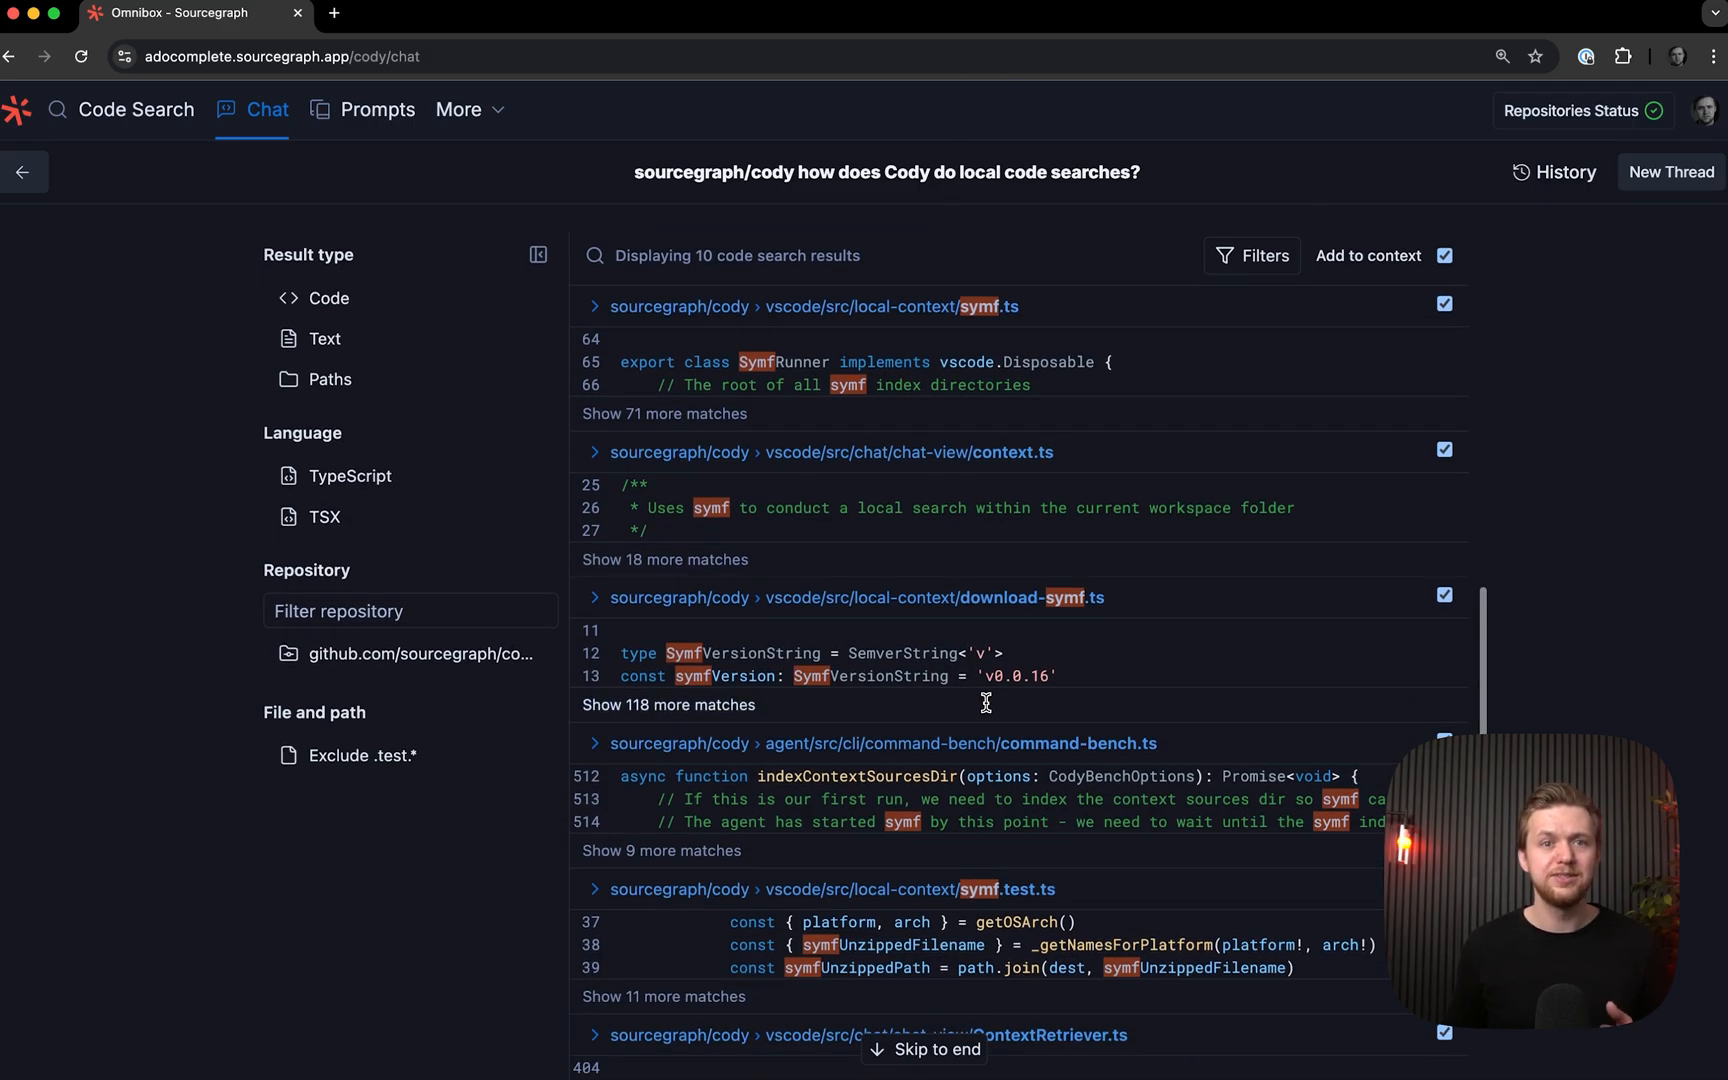
pyautogui.scroll(-3)
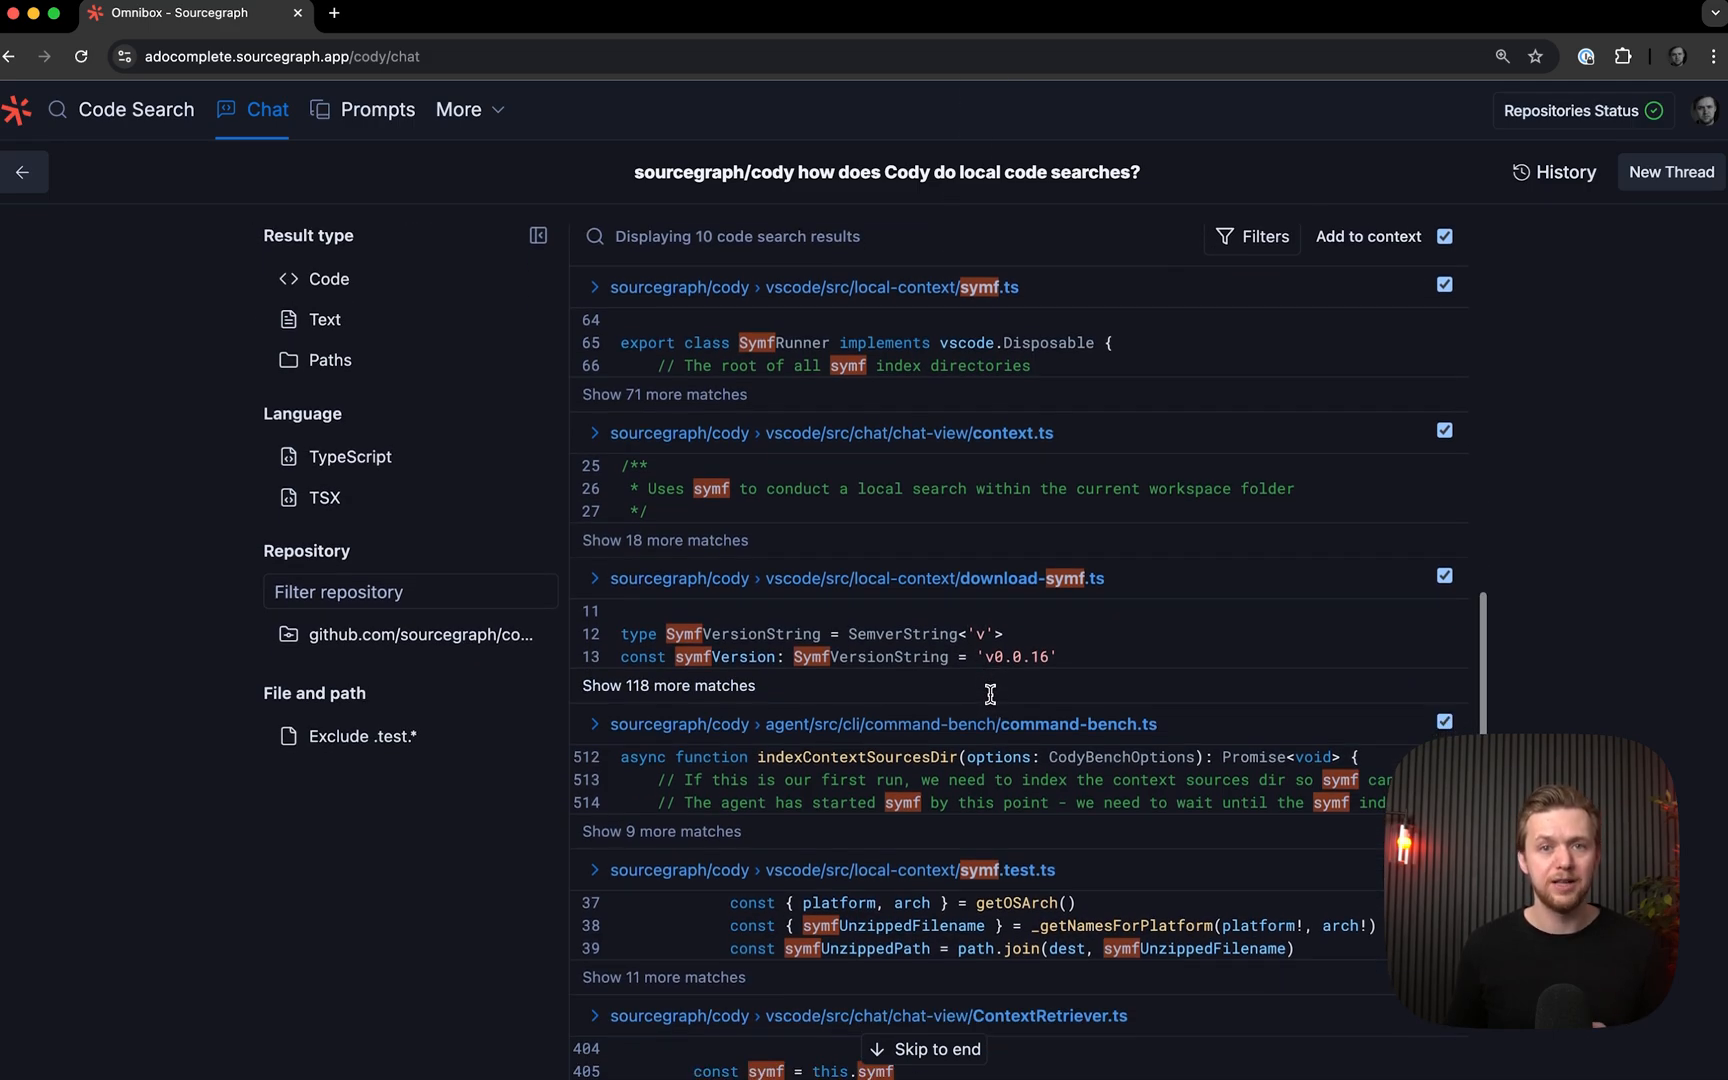
pyautogui.scroll(-3)
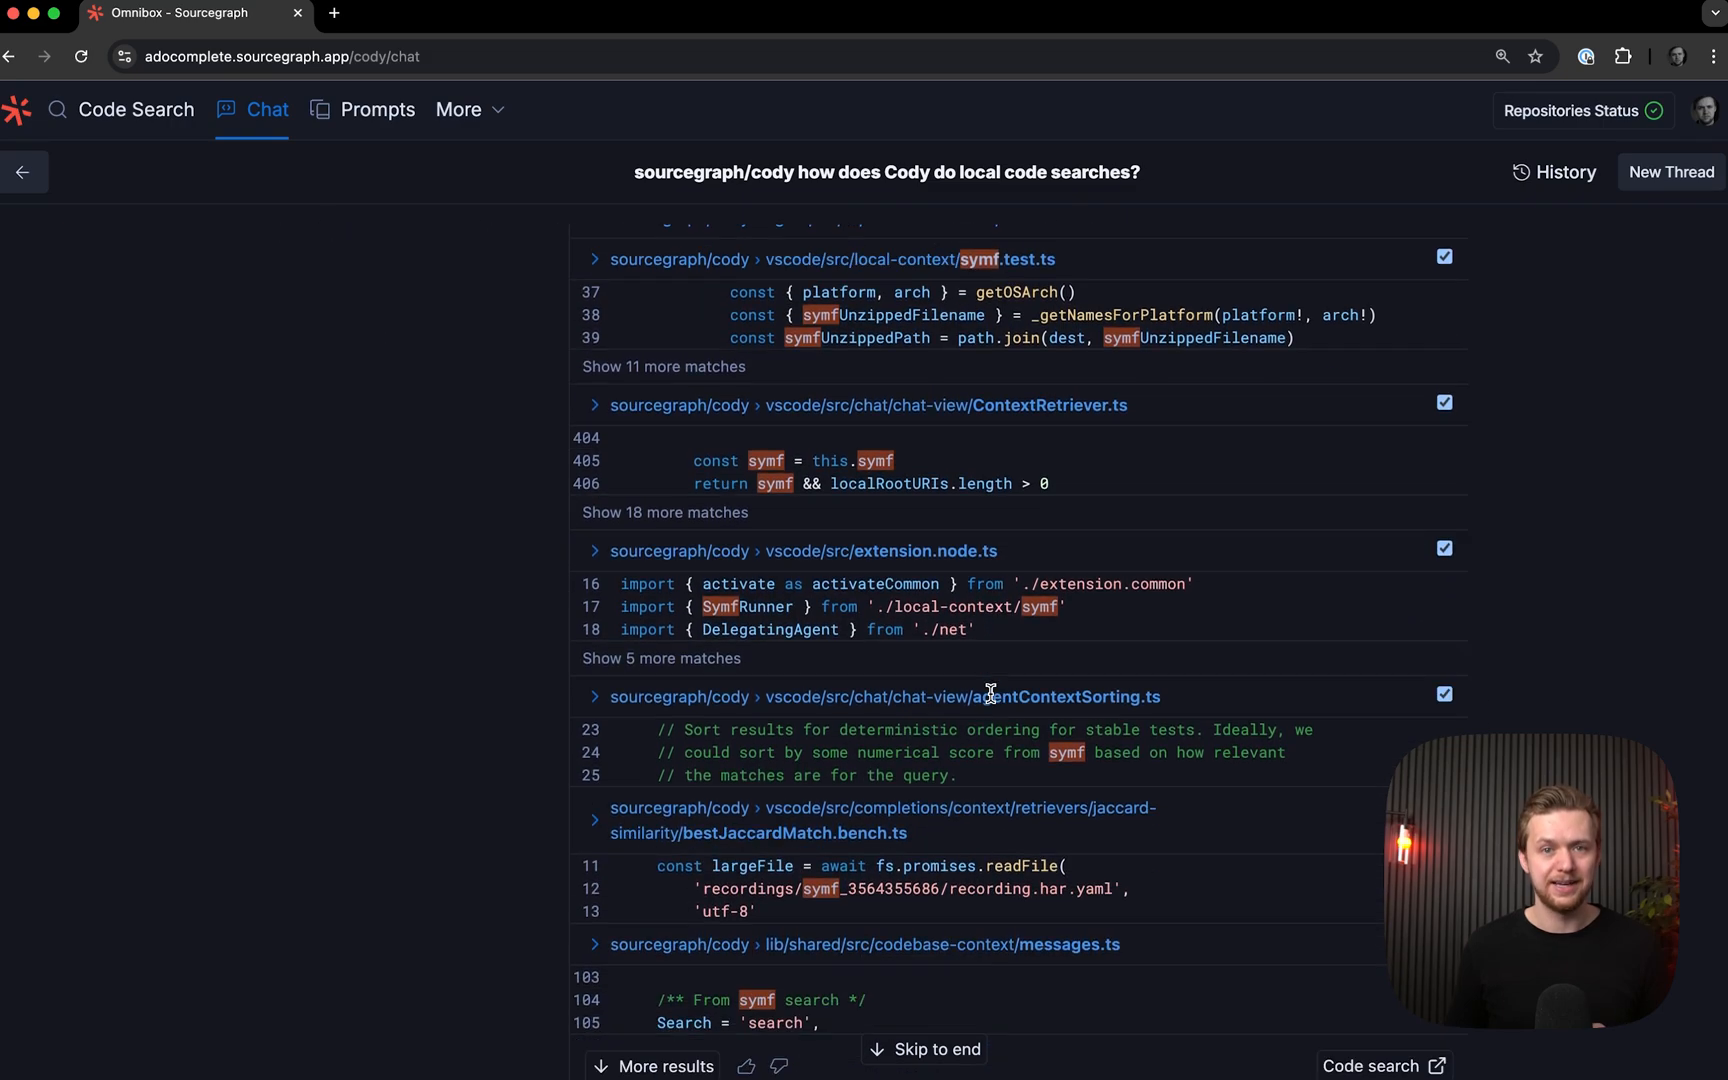
pyautogui.scroll(-3)
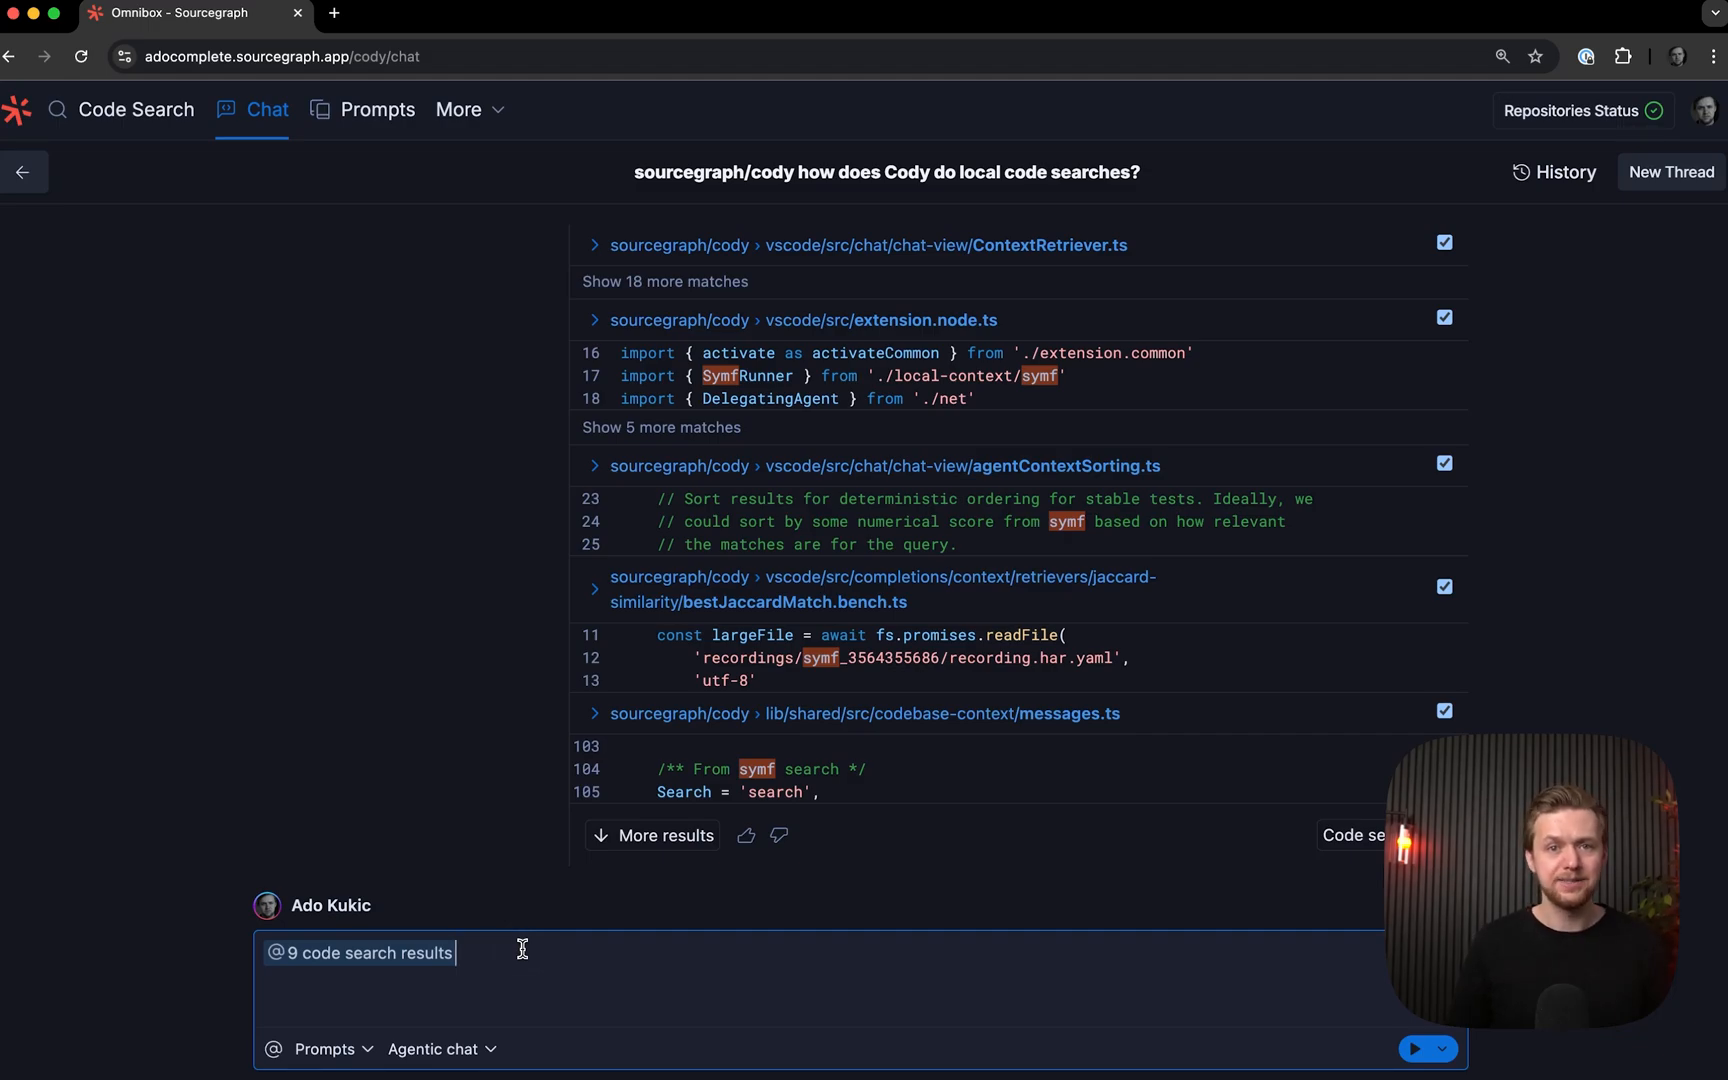
# Send the follow-up 'how does symf rank files?' with nine results attached
pyautogui.write('how does symf rank files?')
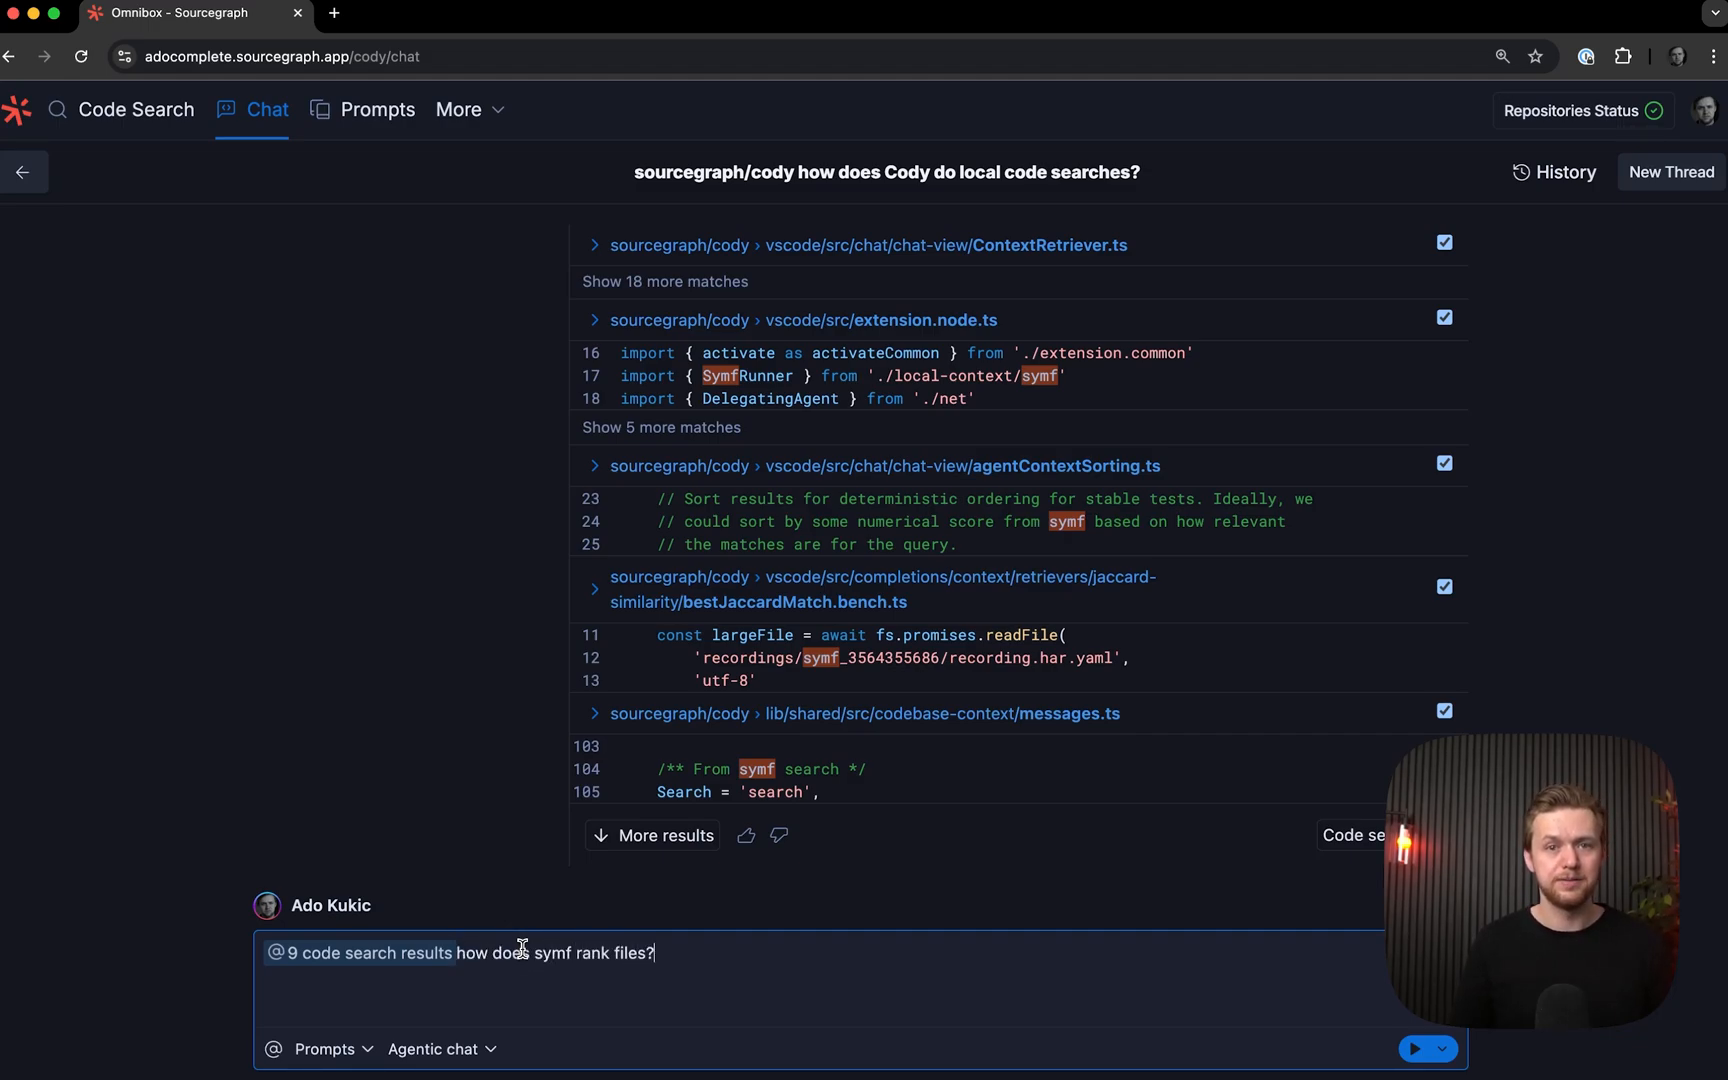
pyautogui.moveTo(1418, 1048)
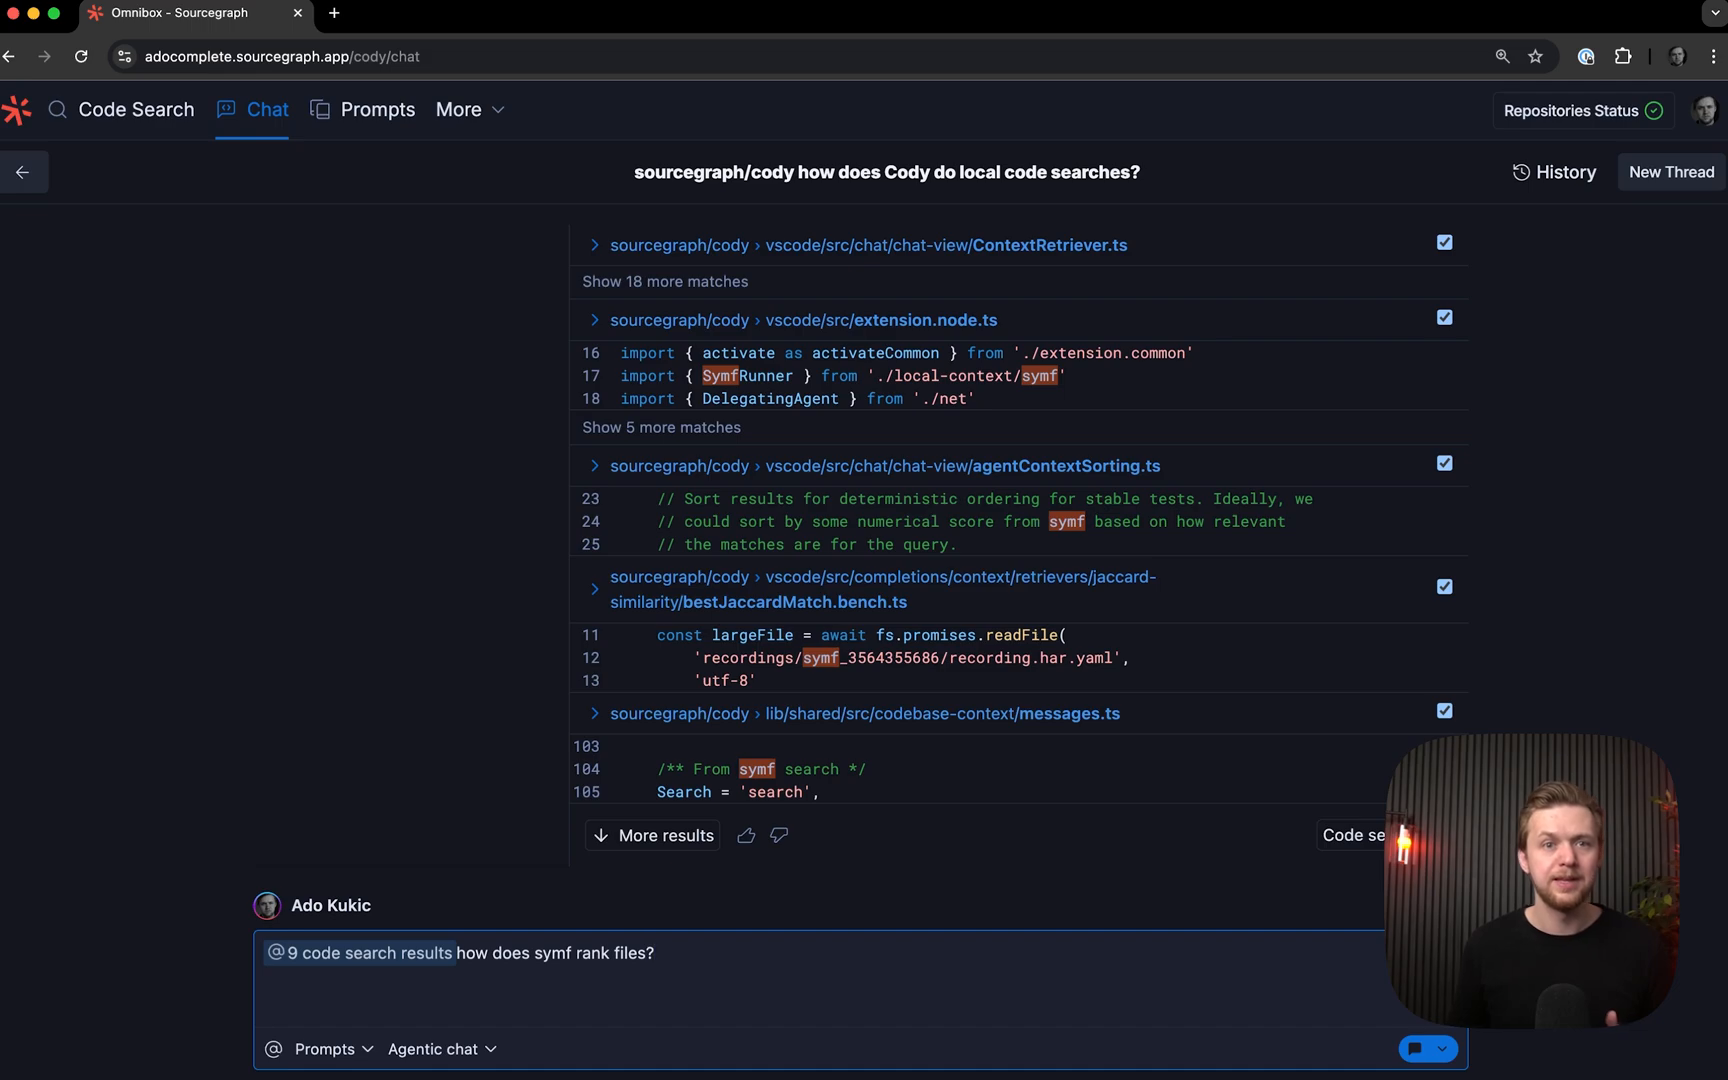
pyautogui.click(1444, 1048)
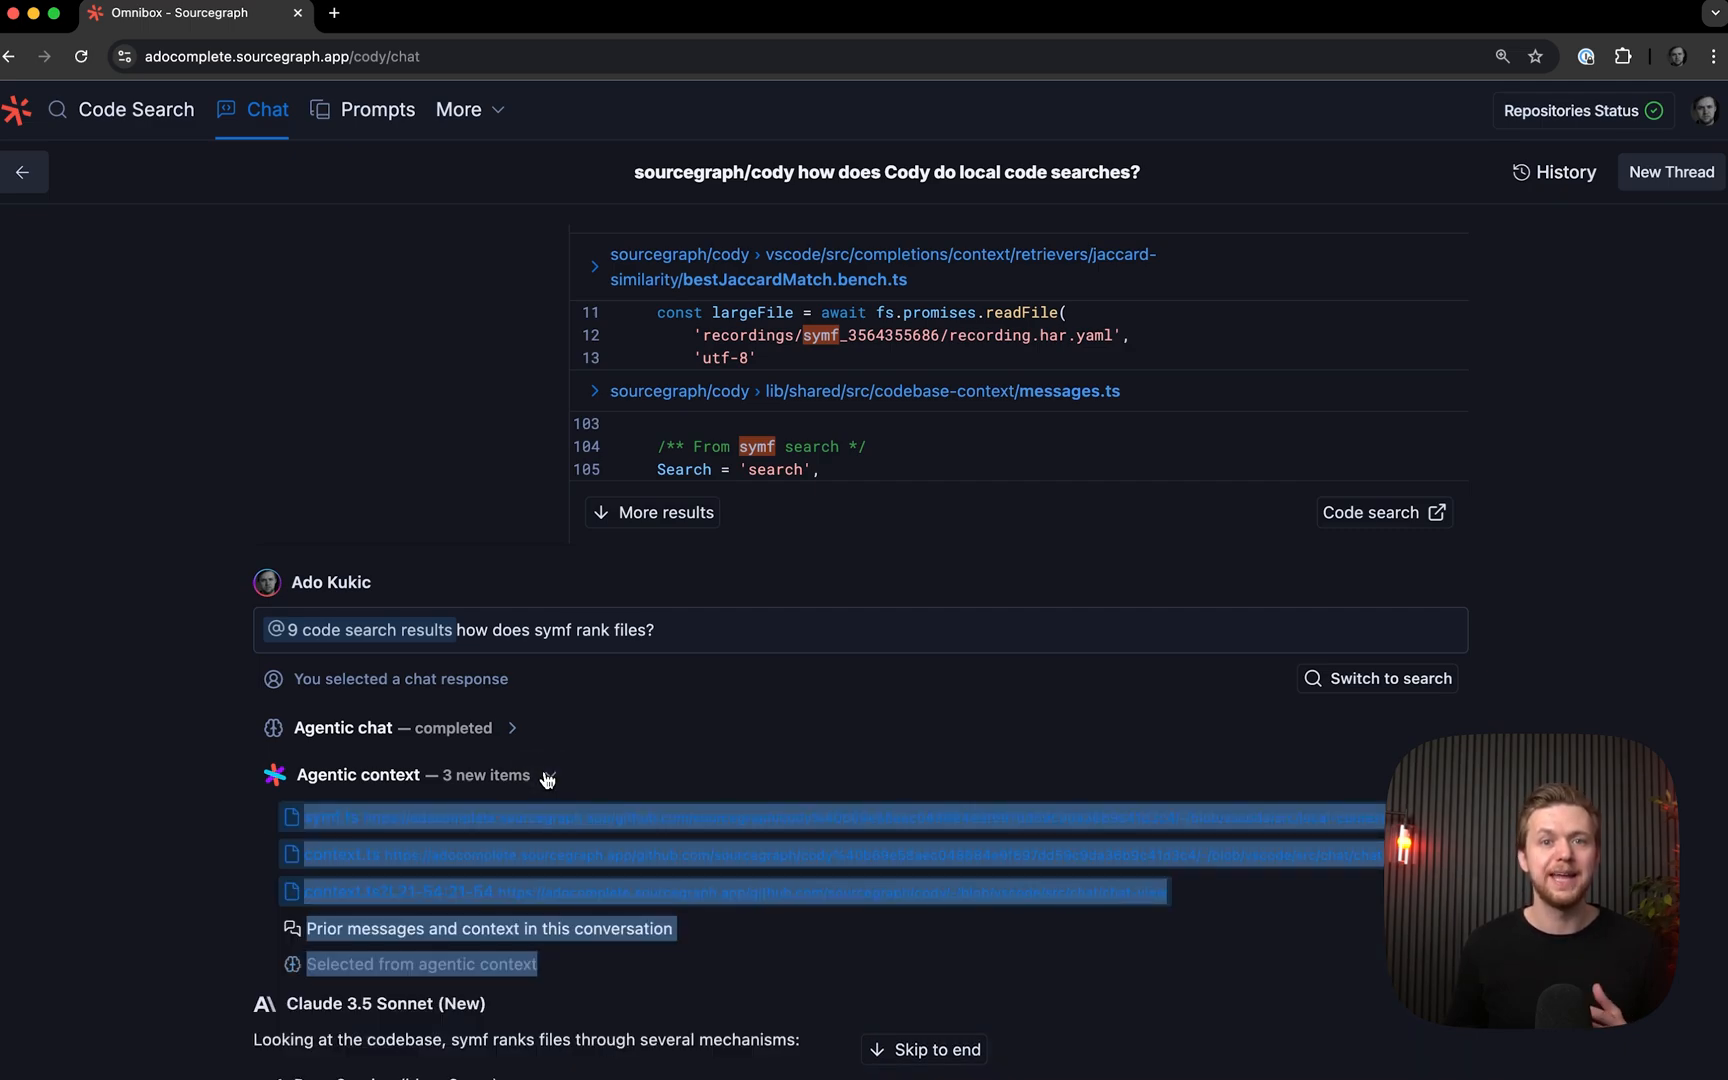
# Scroll through Claude's symf ranking answer down to the Ask a followup box
pyautogui.scroll(-3)
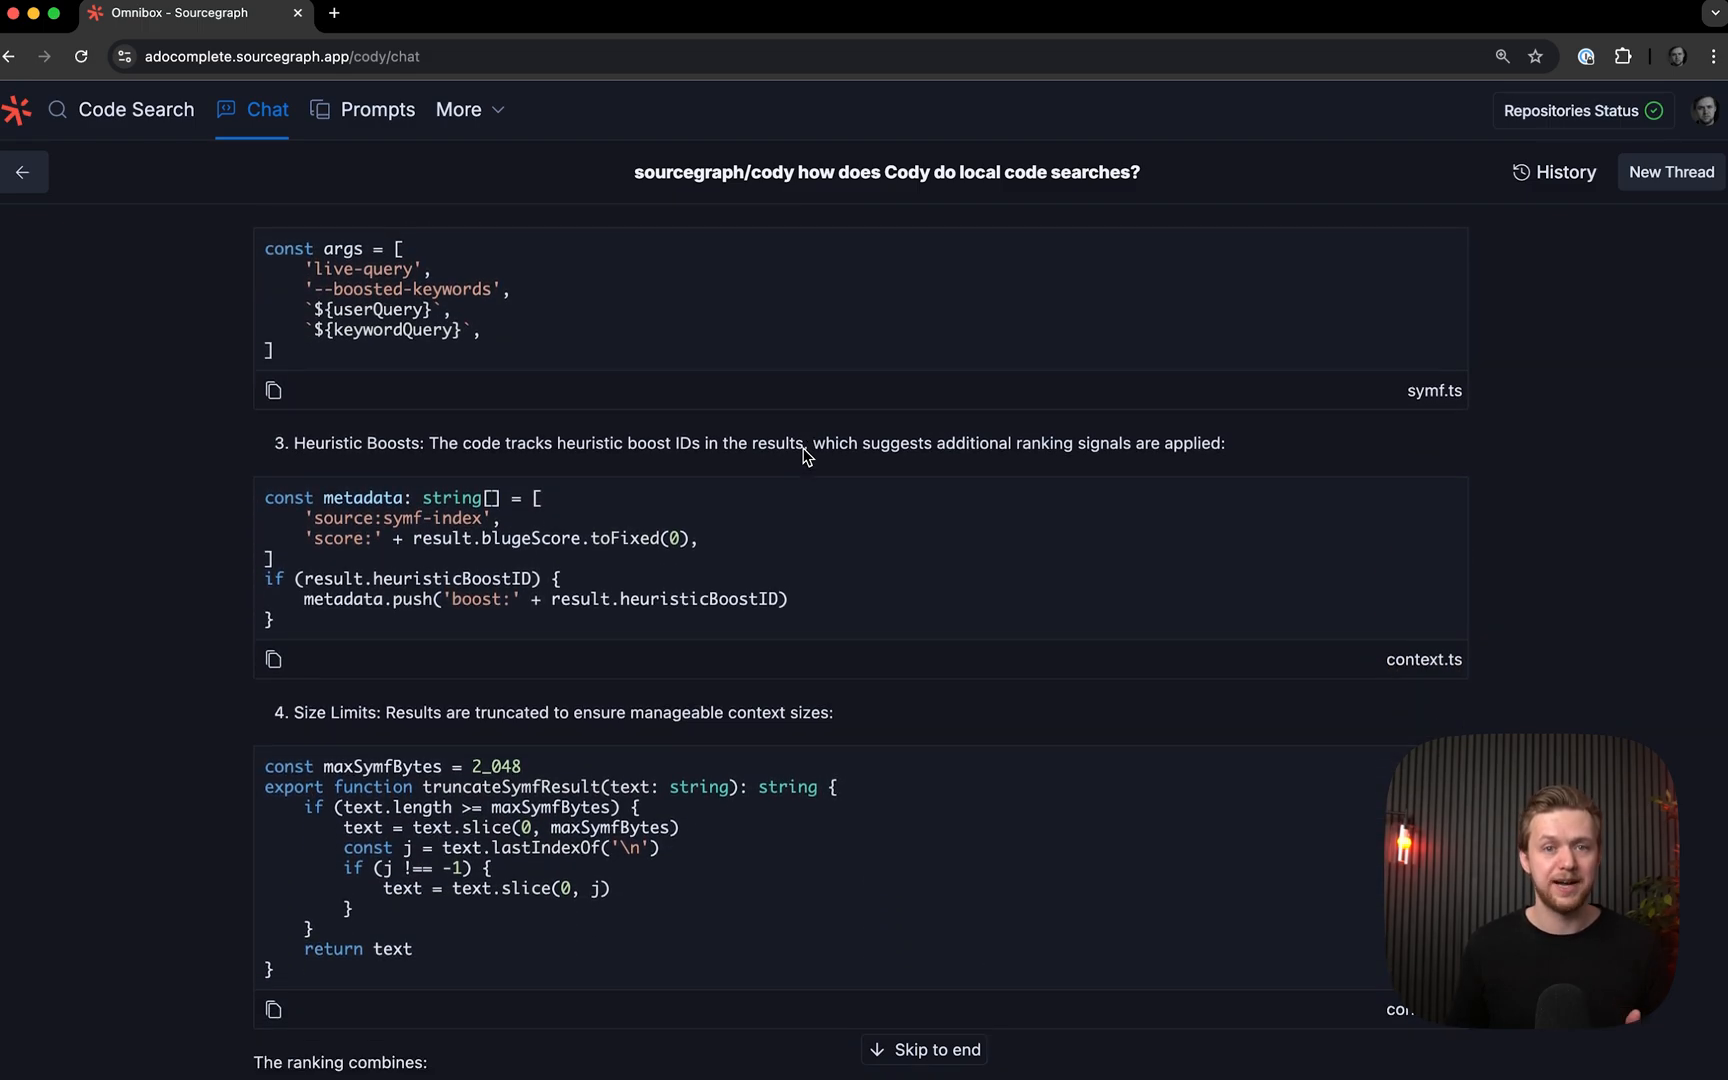
pyautogui.scroll(-3)
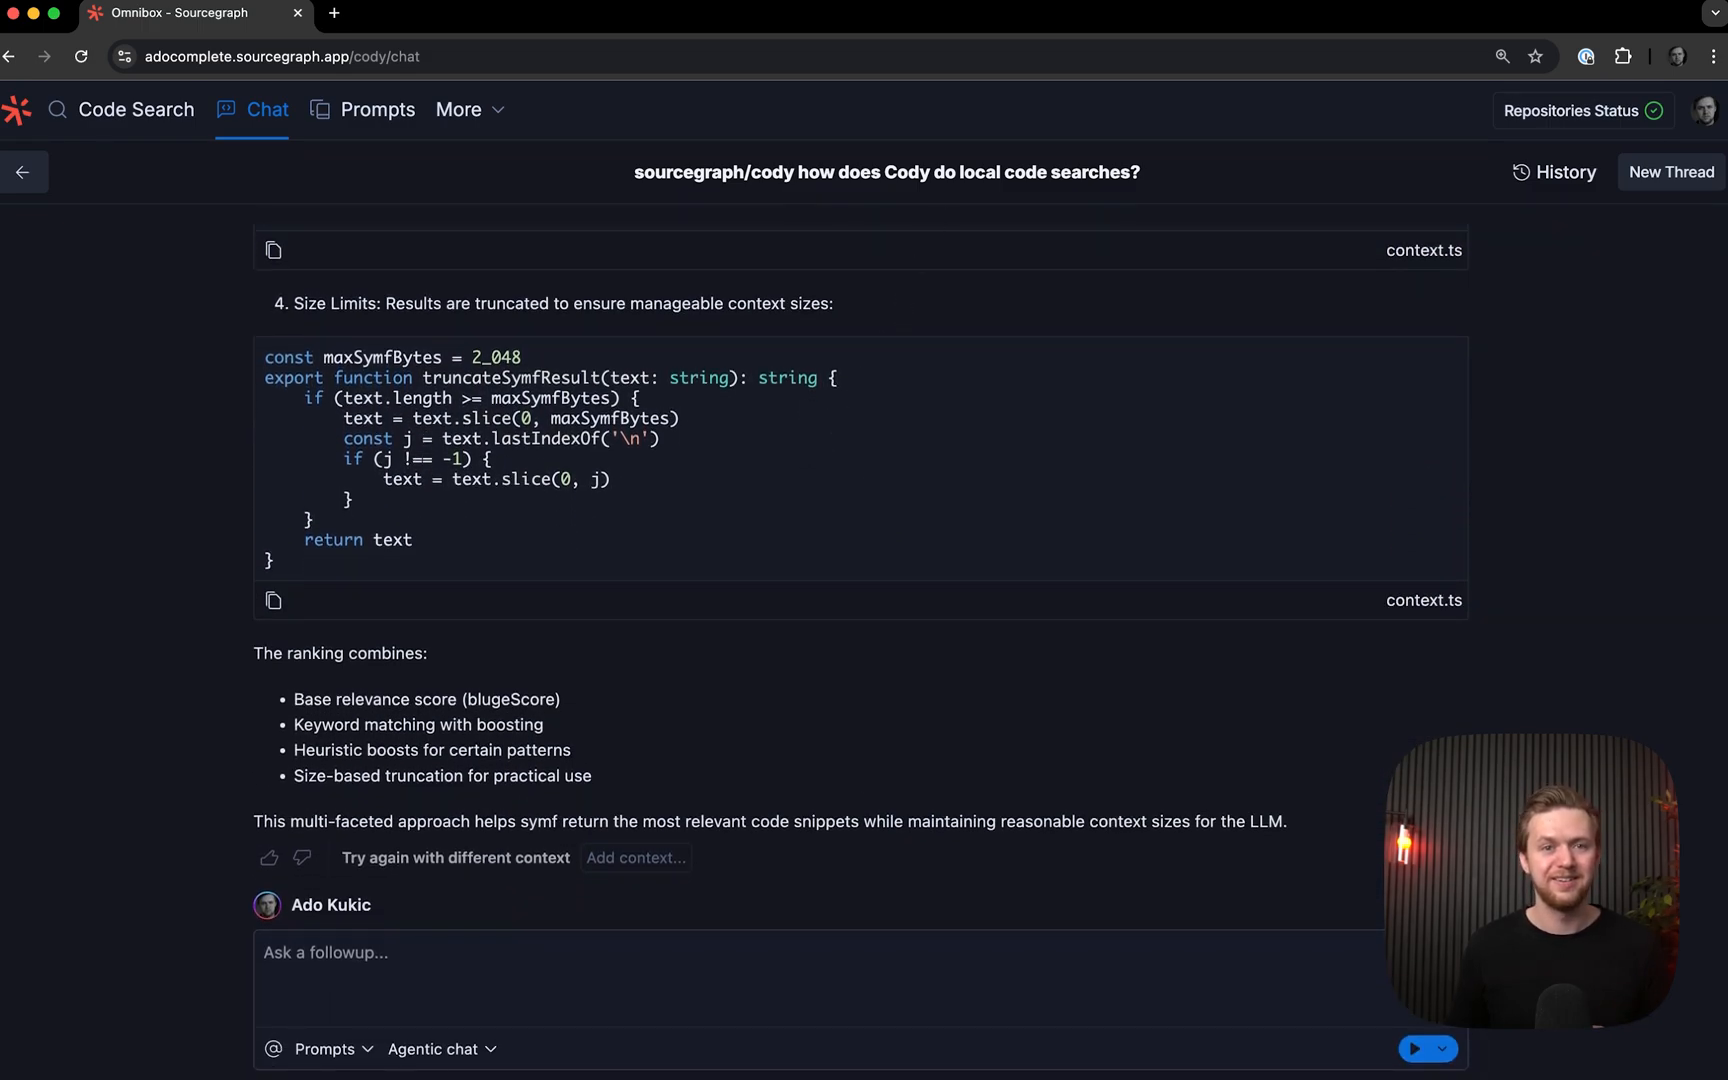
pyautogui.moveTo(857, 658)
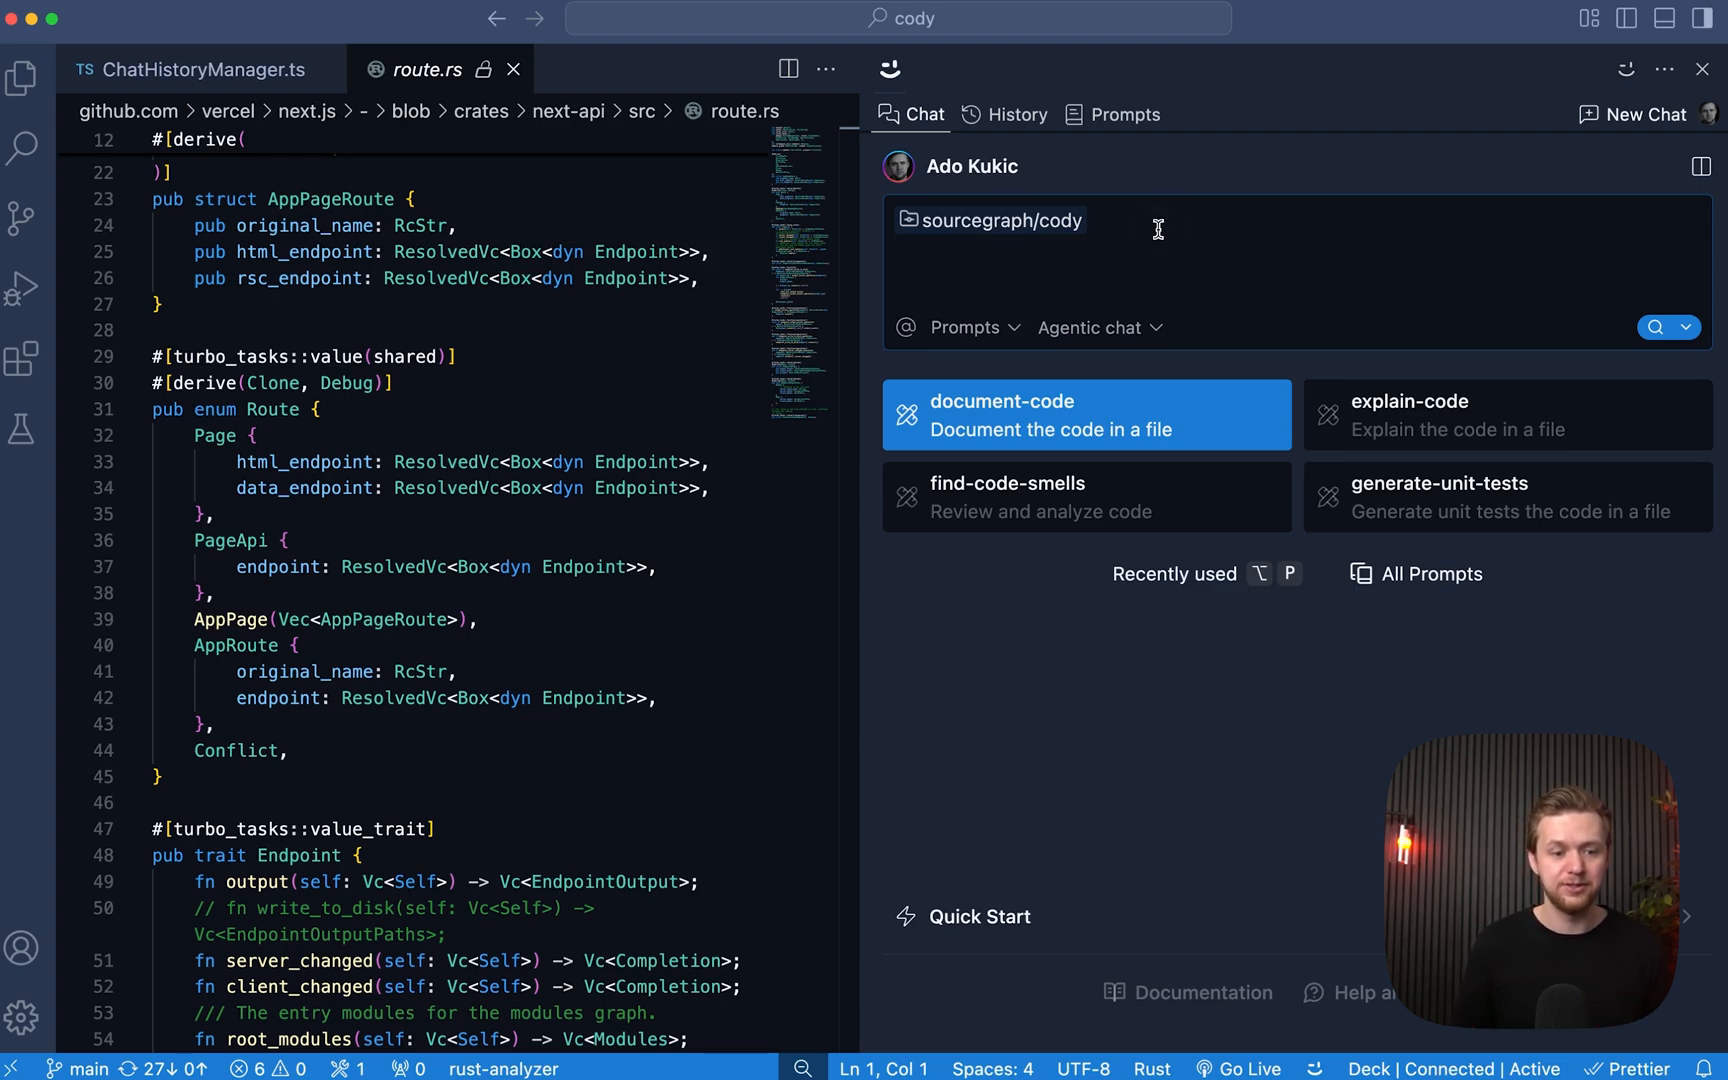
# Search sourcegraph/cody for 'authUrl' in the Cody chat panel
pyautogui.write('authUrl')
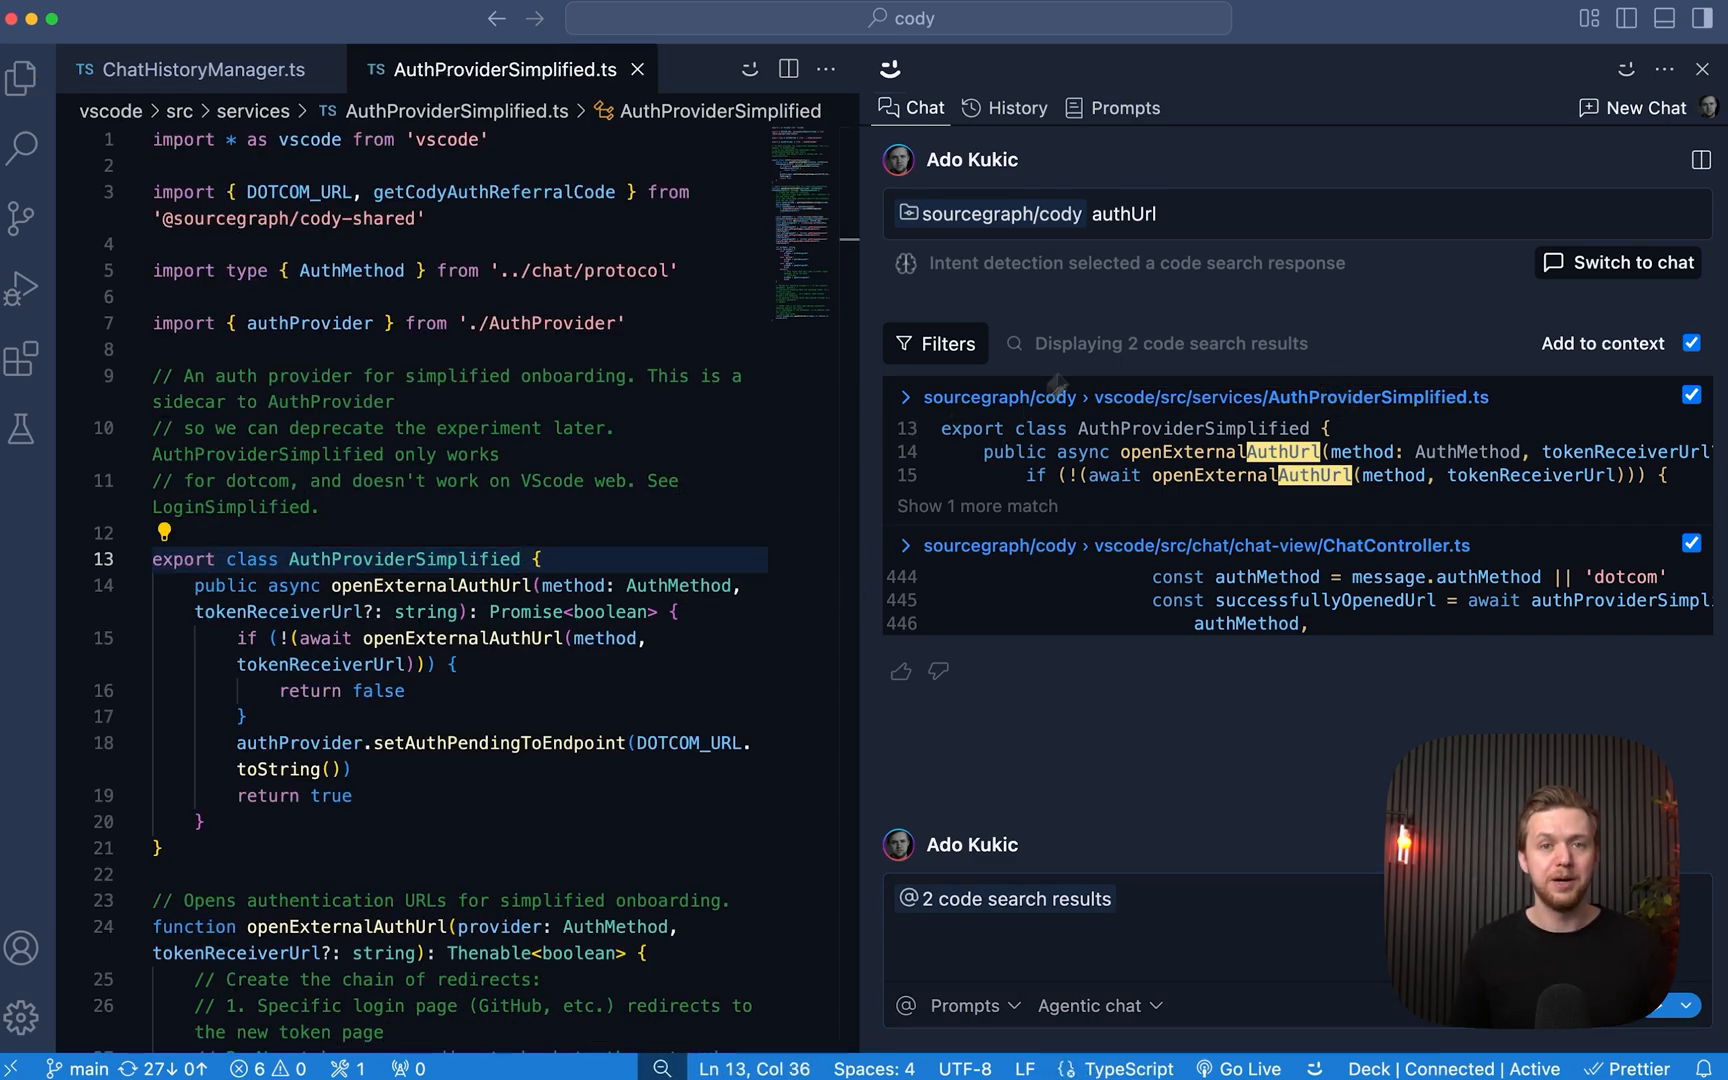
pyautogui.moveTo(1121, 320)
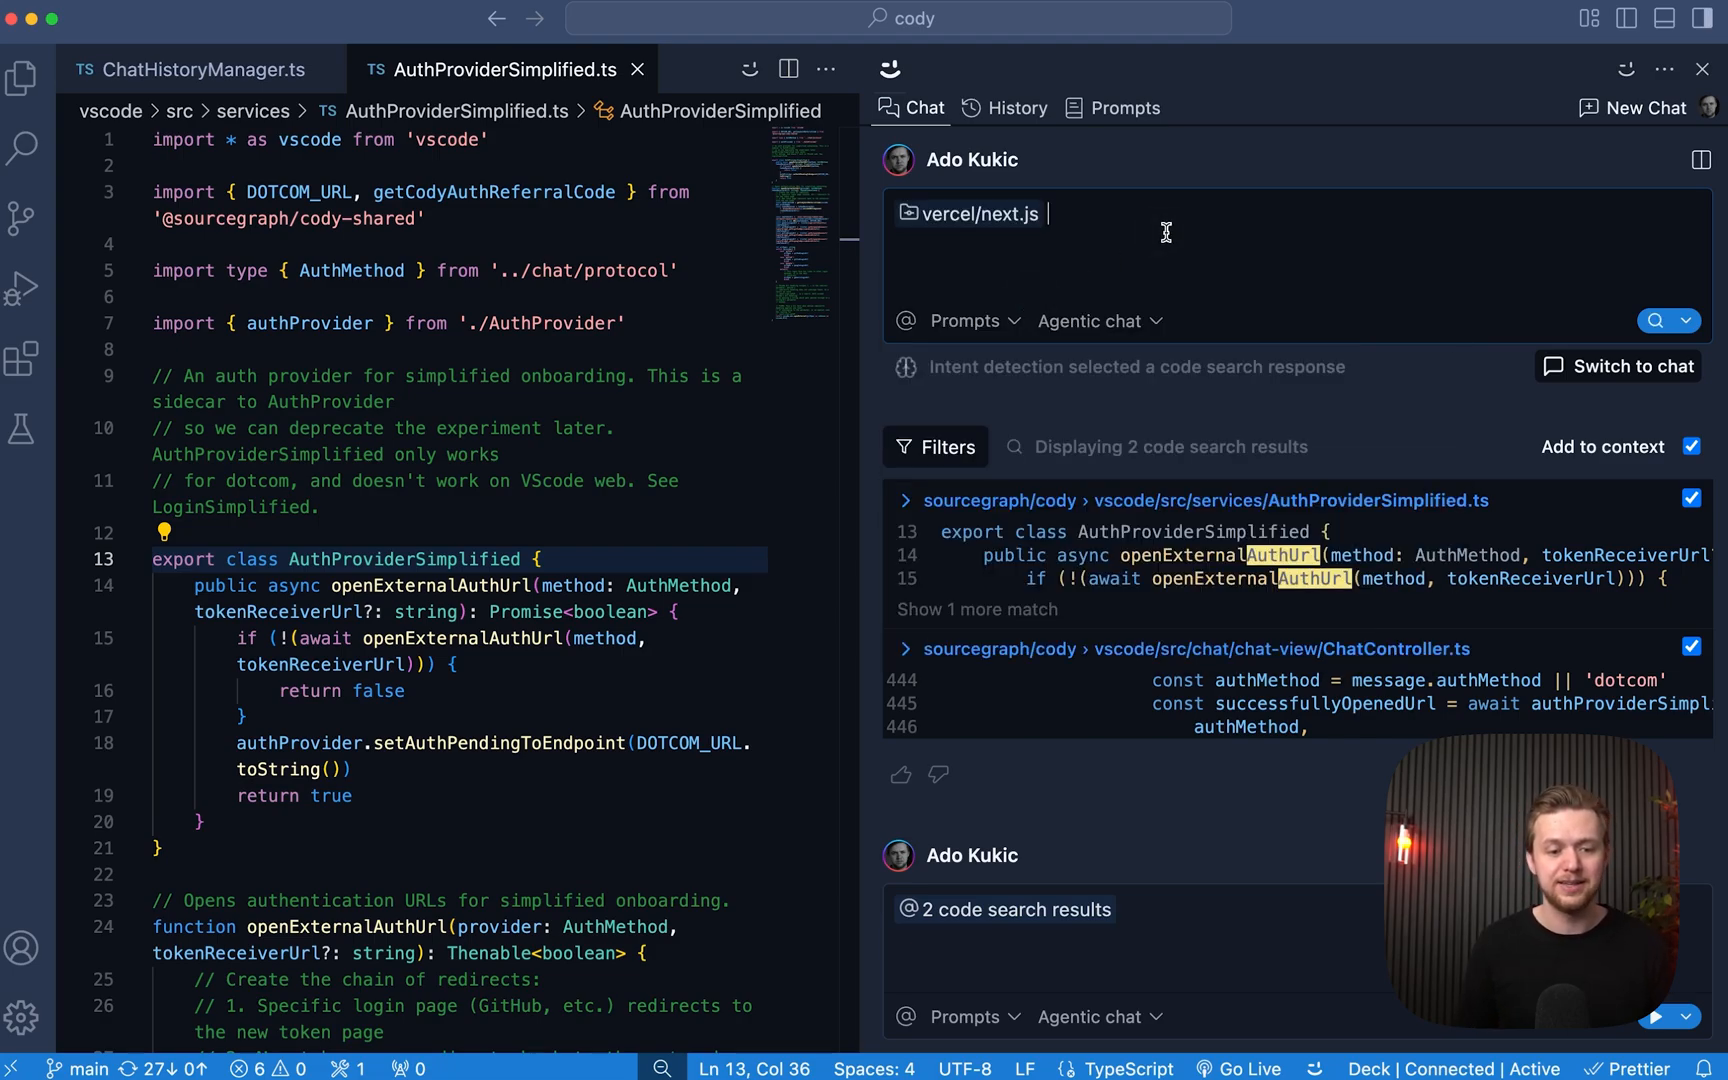
# Search vercel/next.js for 'auth' and open the passport middleware auth.js result
pyautogui.write('auth')
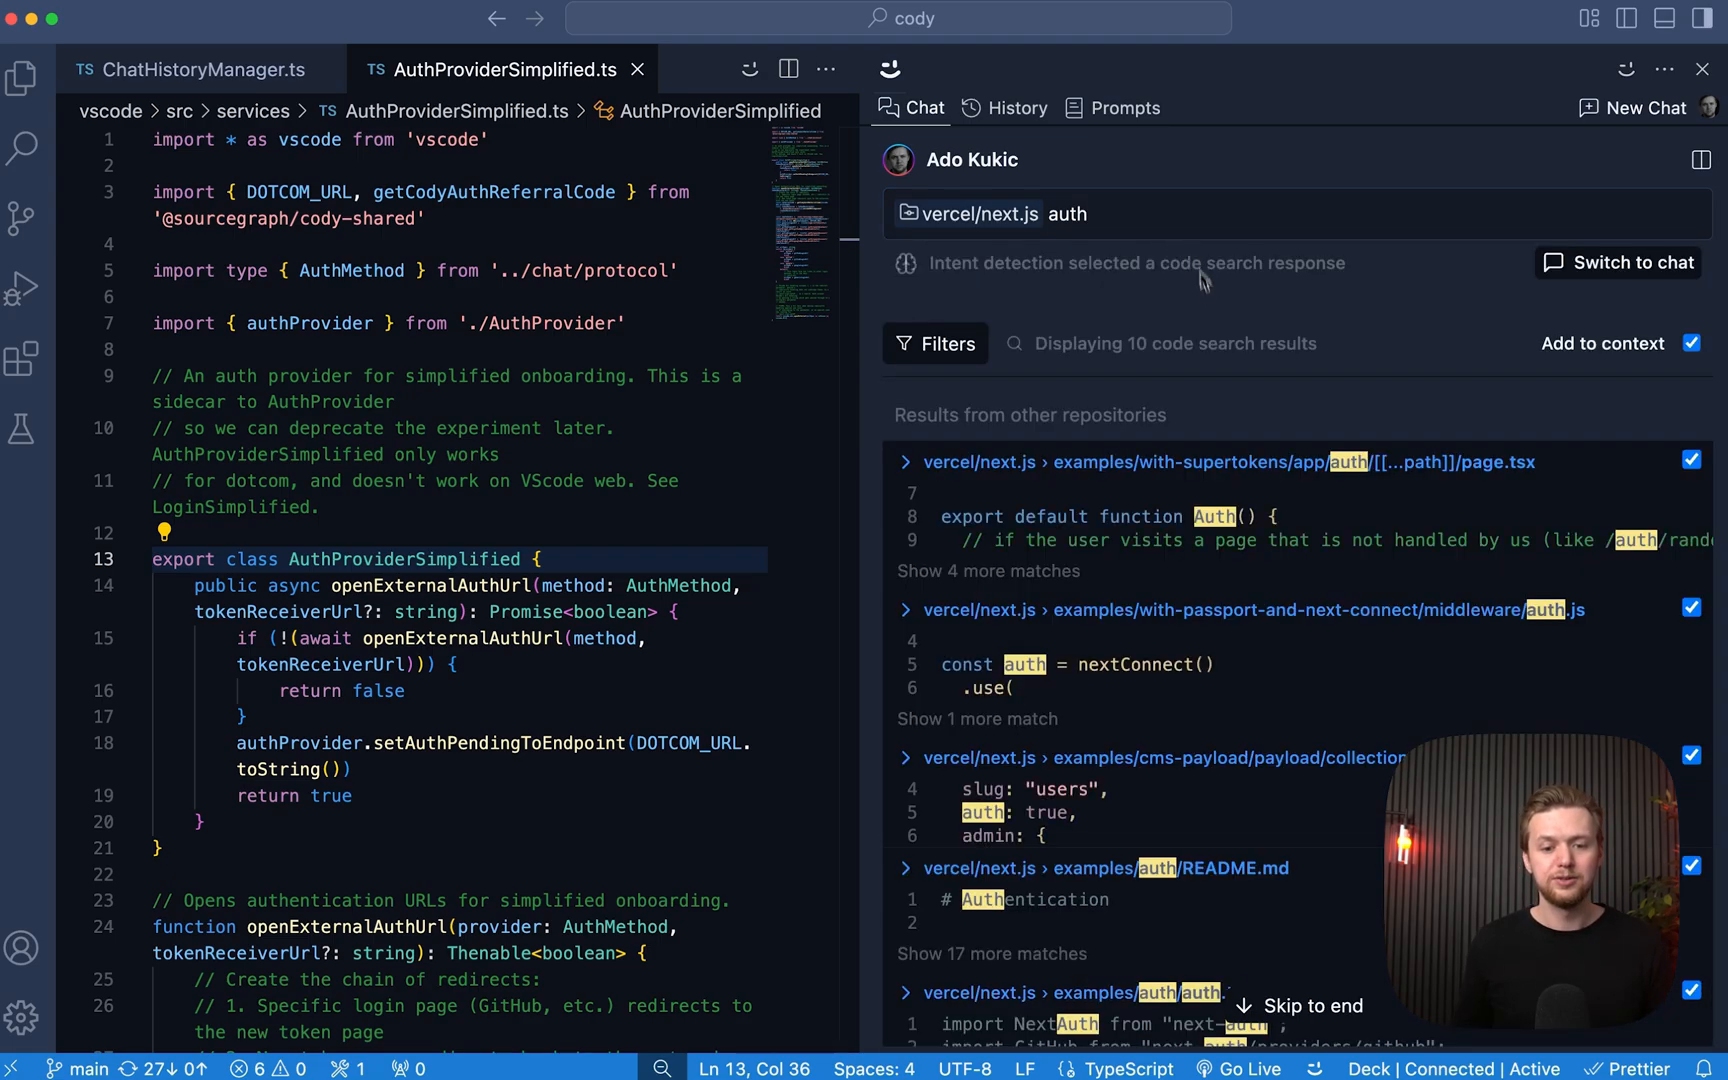
pyautogui.scroll(-3)
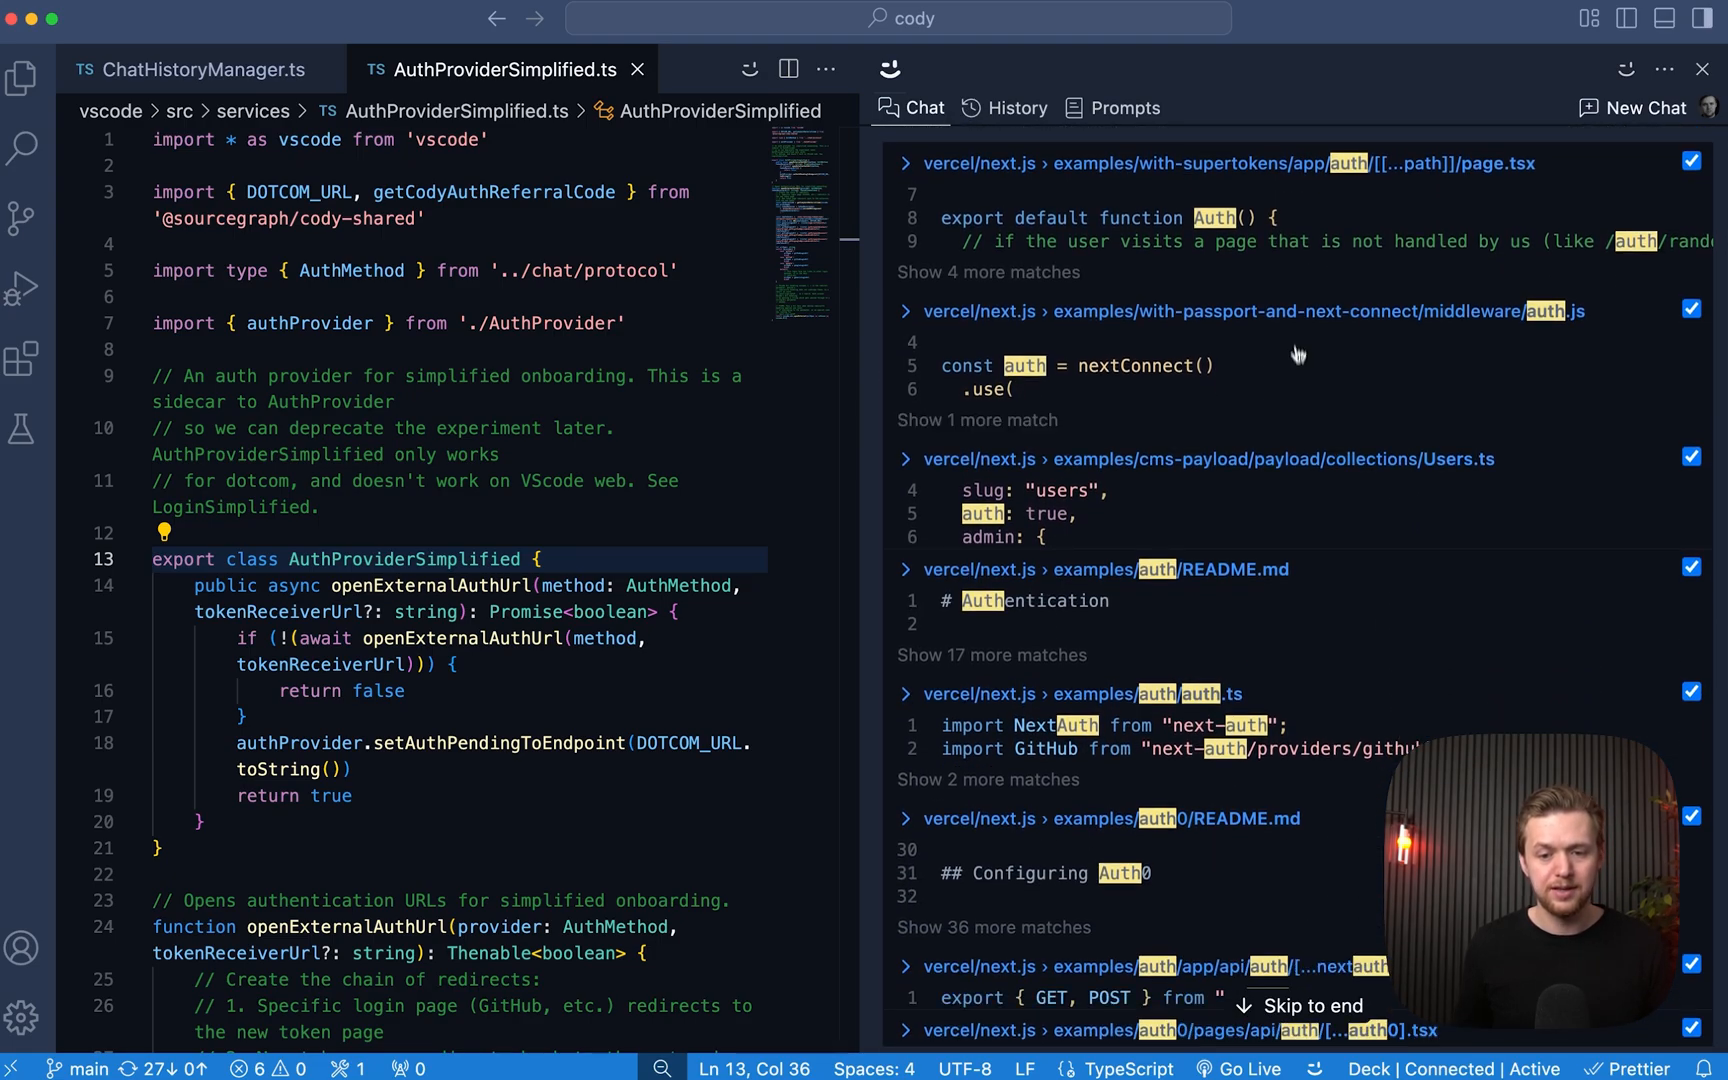
pyautogui.click(1252, 311)
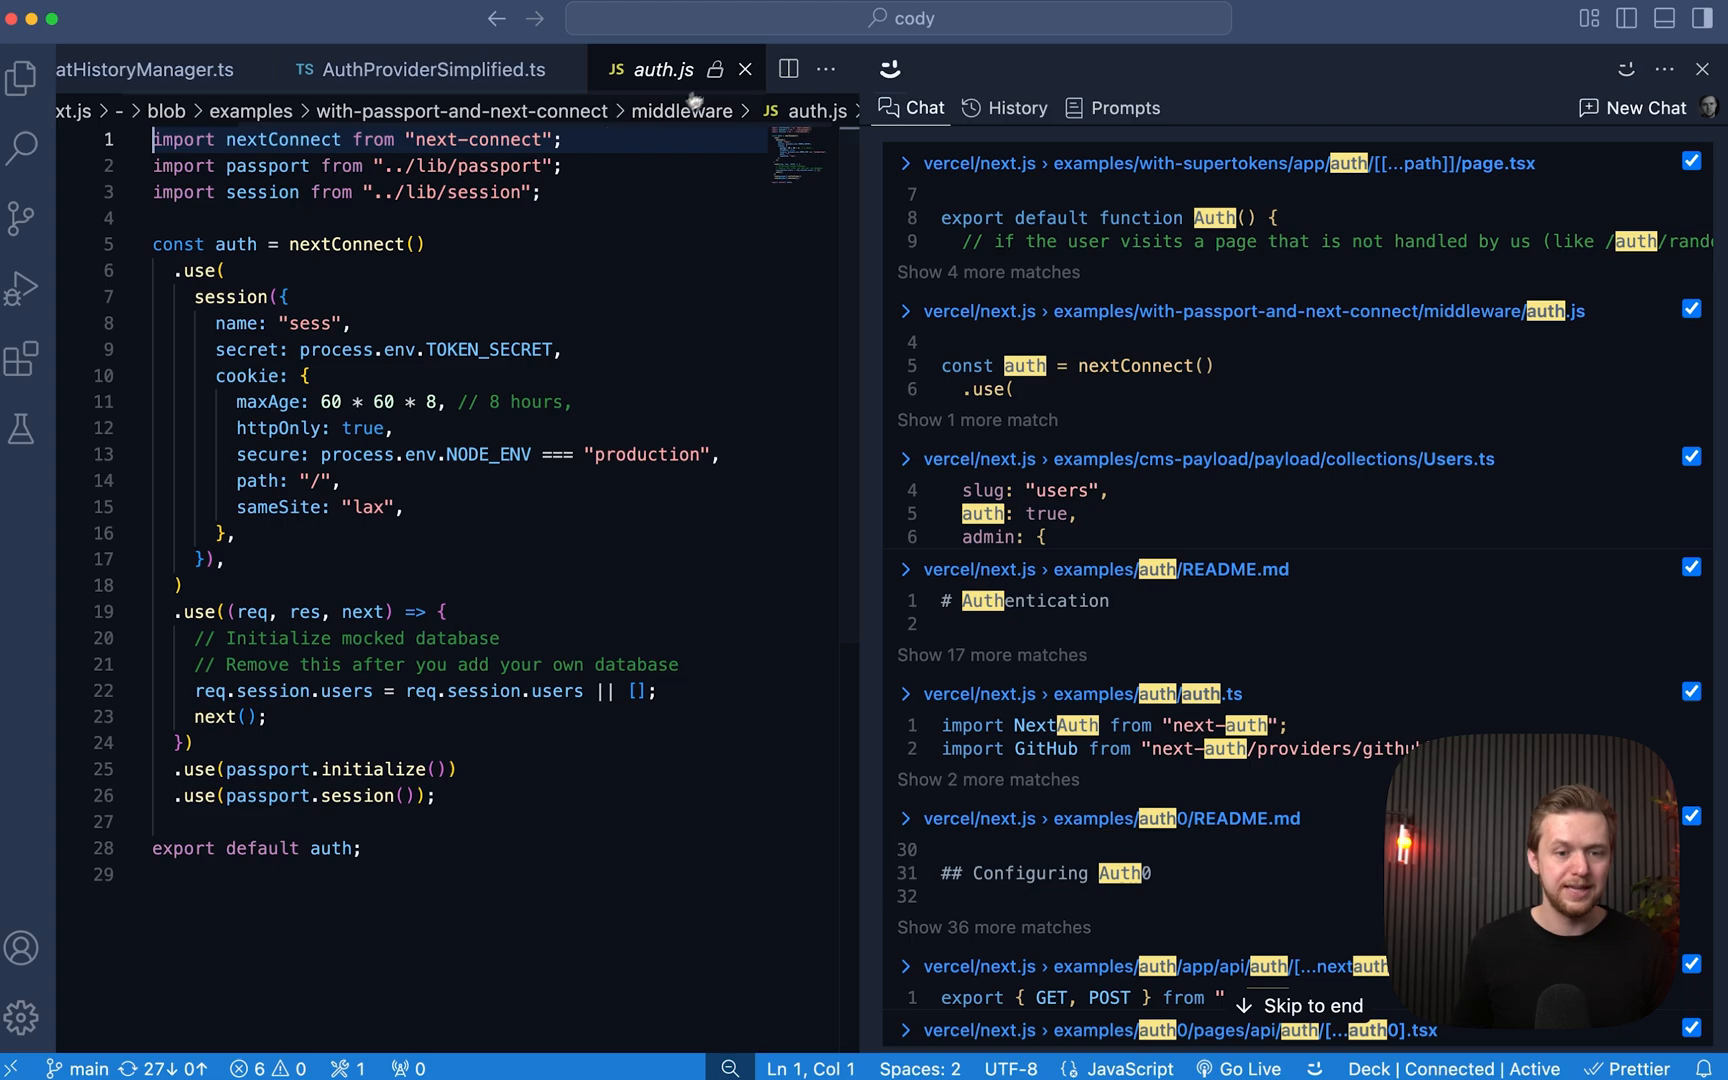